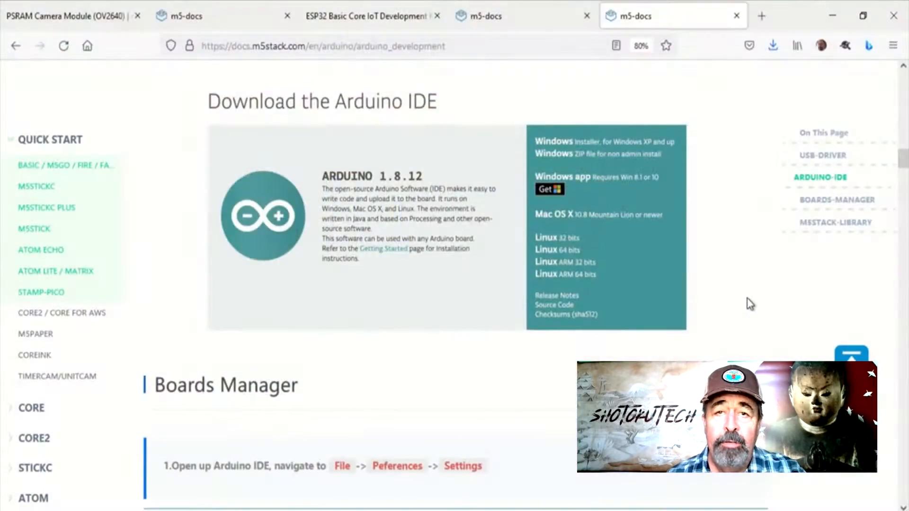
Step: Jump to the BOARDS-MANAGER section and reach step 2 with the M5Stack package URL
left_click(151, 170)
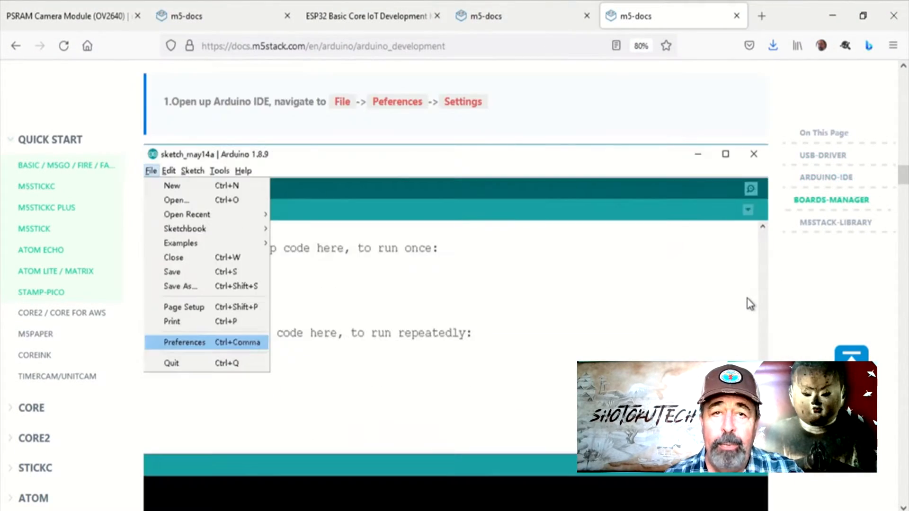
left_click(185, 342)
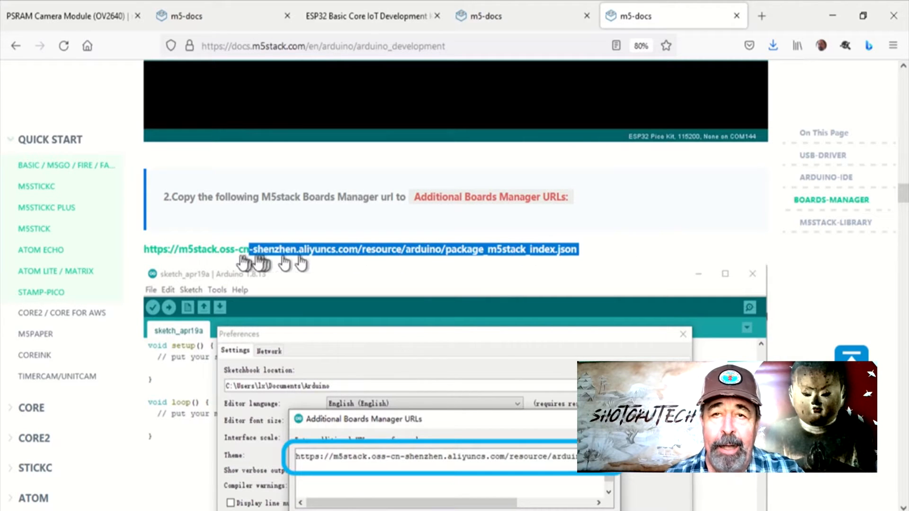
Step: Check the additional boards manager URL list shows the M5Stack entry beside Espressif and Heltec
left_click(8, 23)
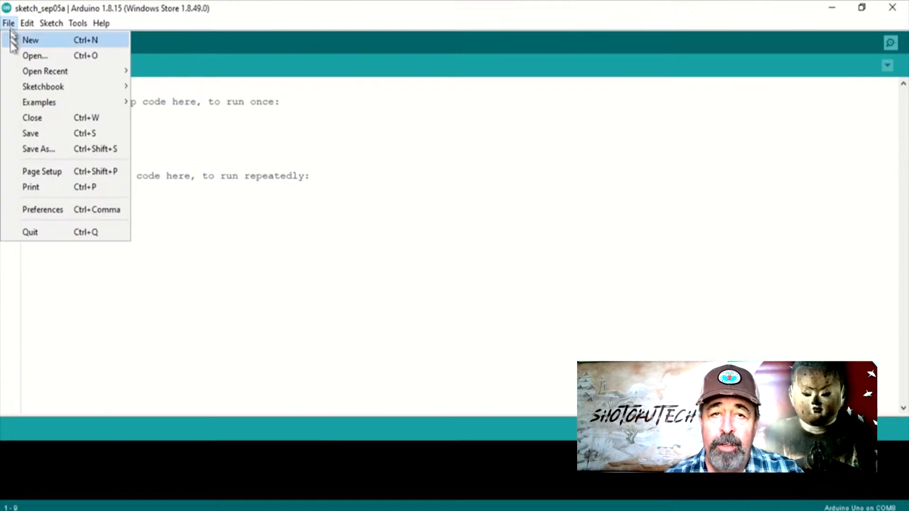
left_click(43, 210)
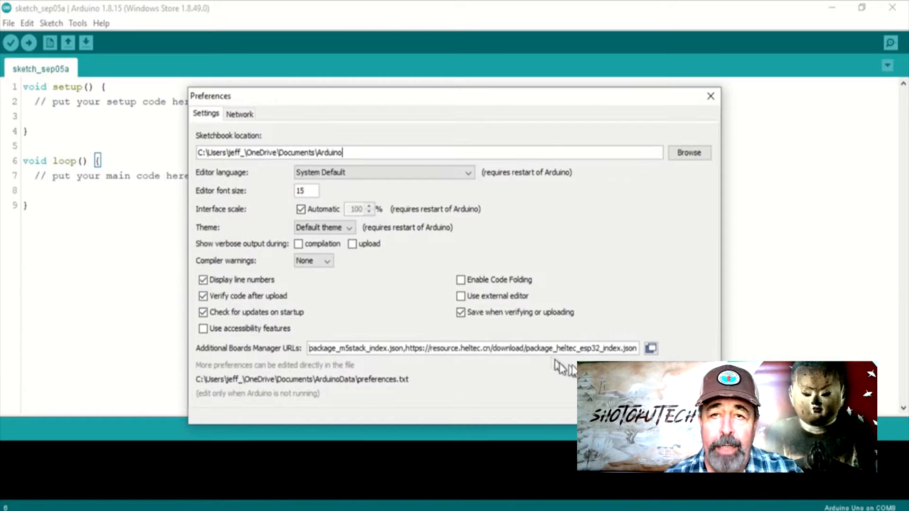
left_click(650, 348)
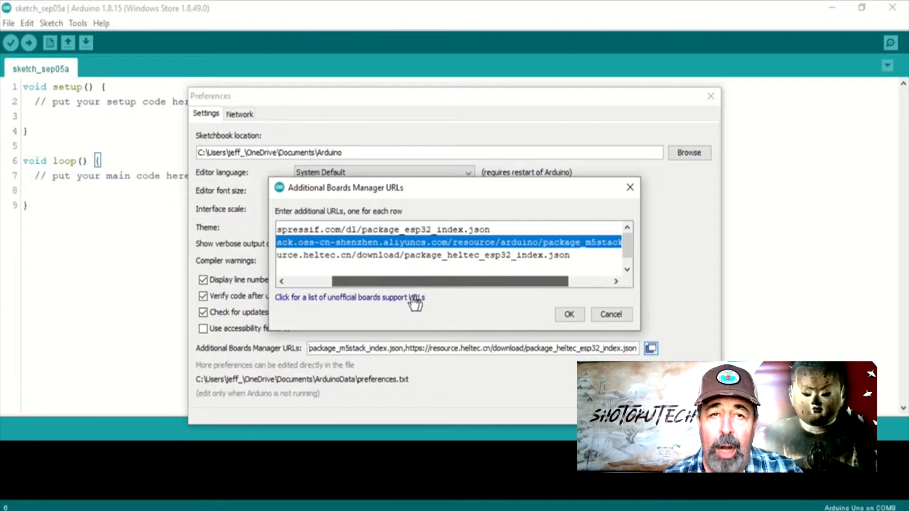
left_click(569, 314)
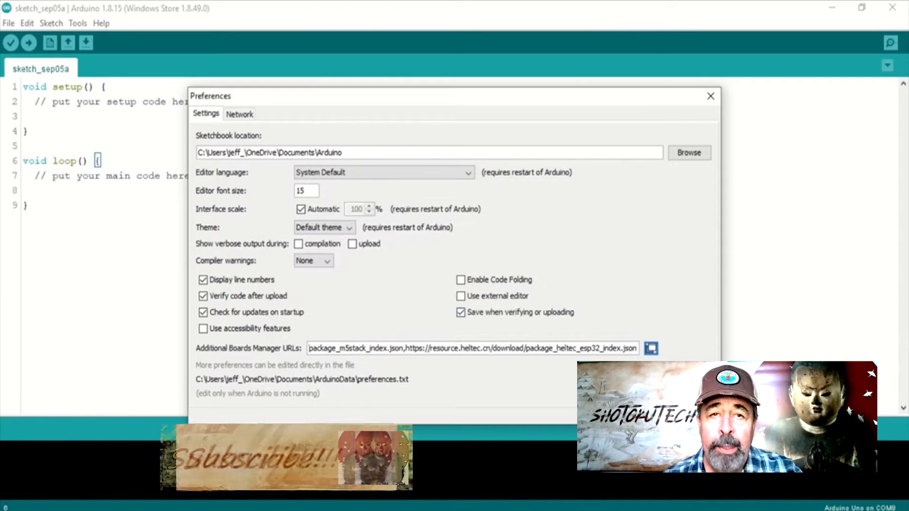
Step: Verify the M5Stack package in Boards Manager and select M5Stack-Core2 as the target board
left_click(77, 23)
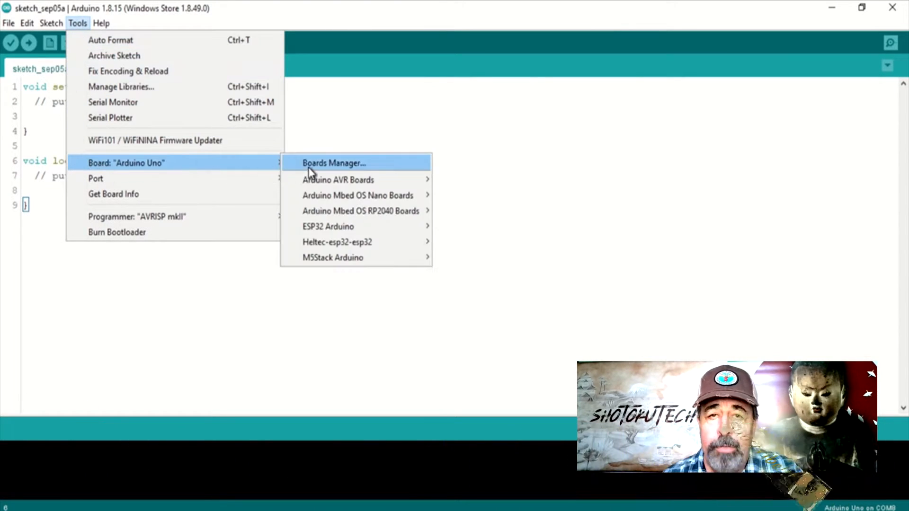
left_click(334, 163)
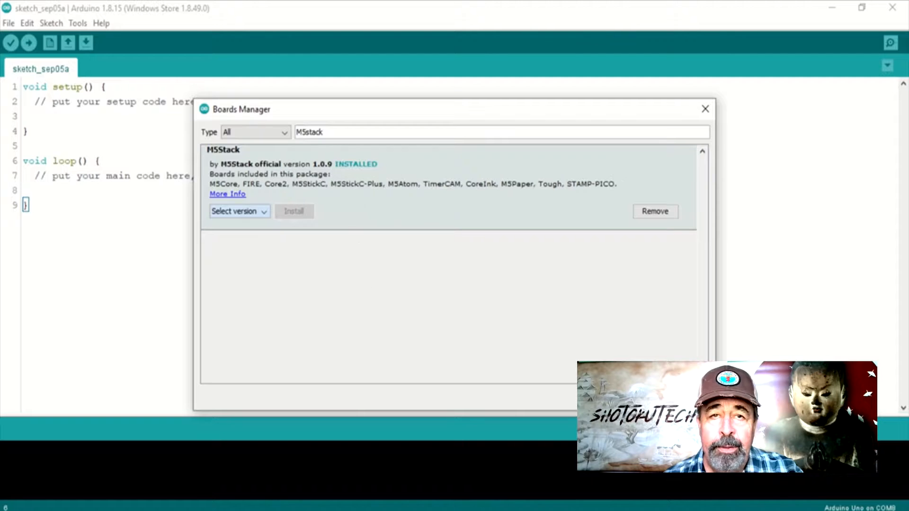
left_click(76, 23)
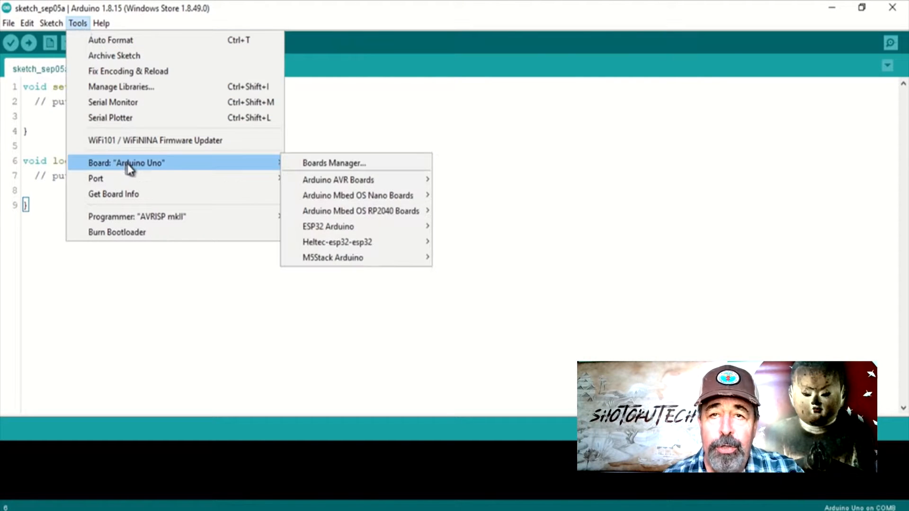
mouse_move(332, 257)
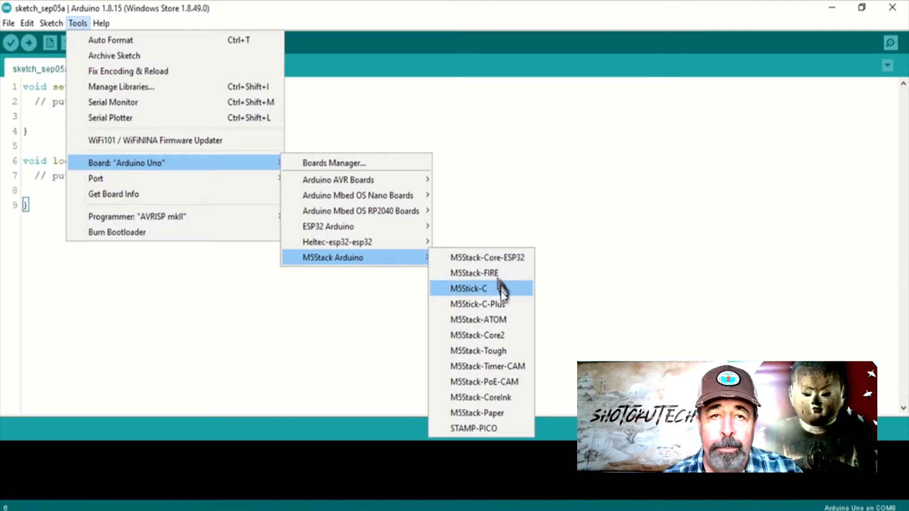
left_click(477, 335)
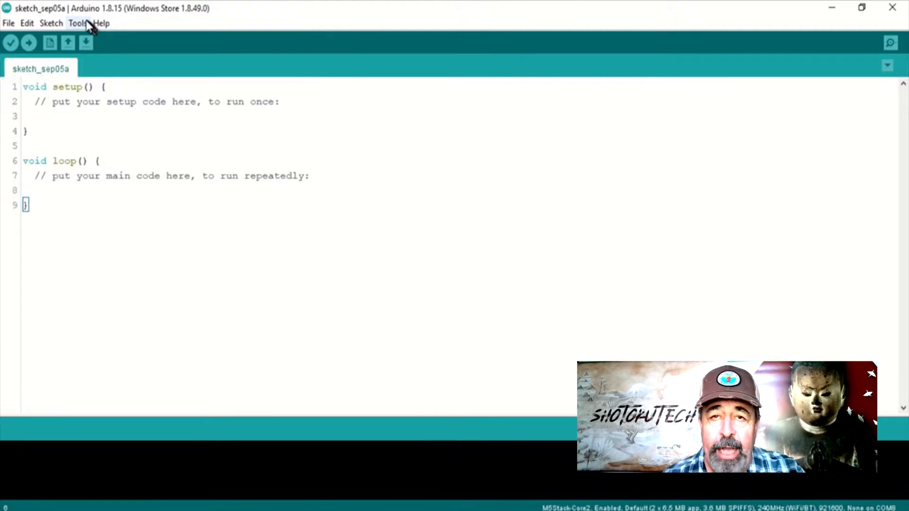
left_click(77, 23)
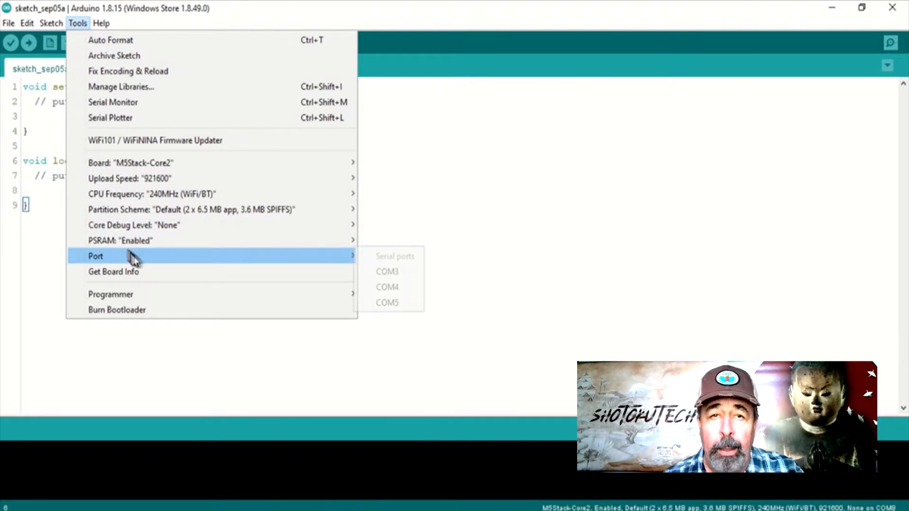
mouse_move(387, 302)
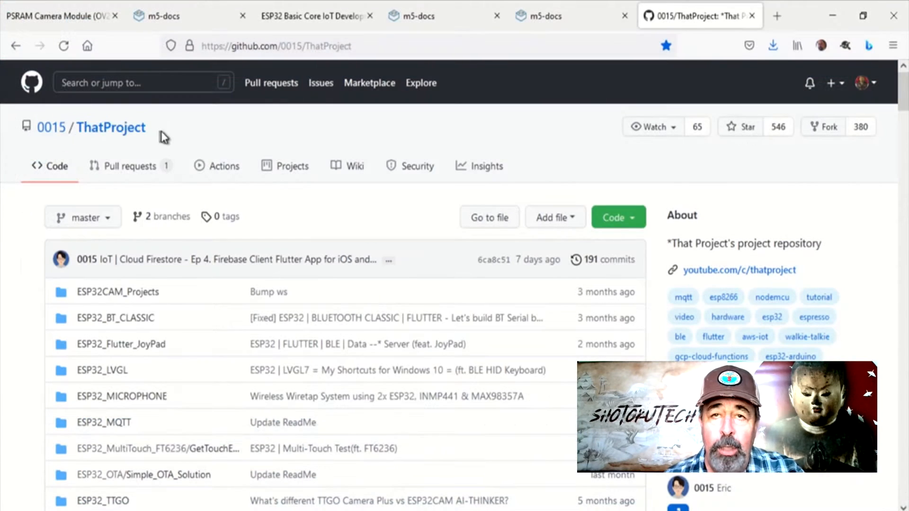
Step: Download the ThatProject repository as a ZIP via the Code button's Download ZIP option
scroll("down", 3)
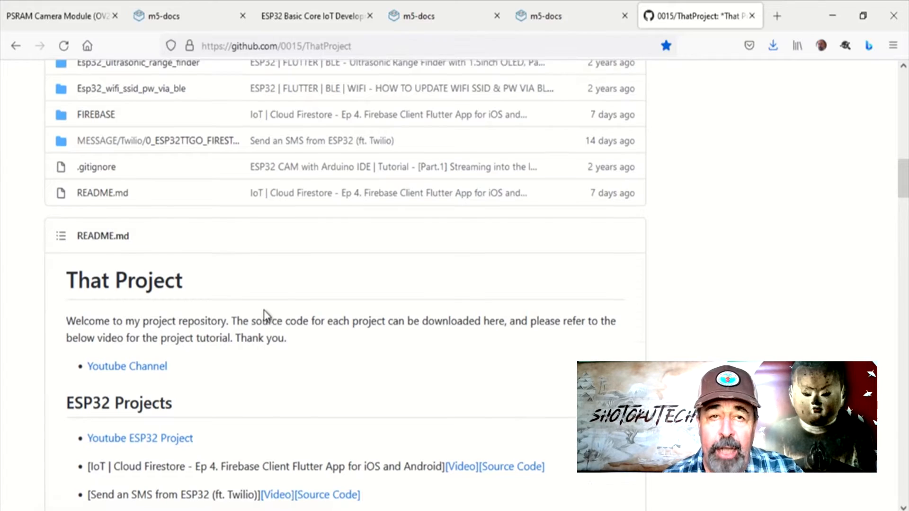
left_click(614, 217)
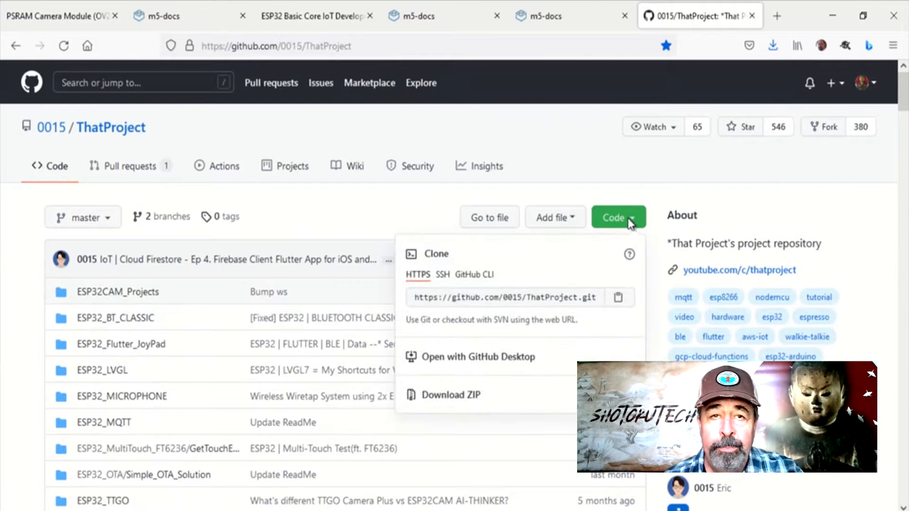
left_click(450, 395)
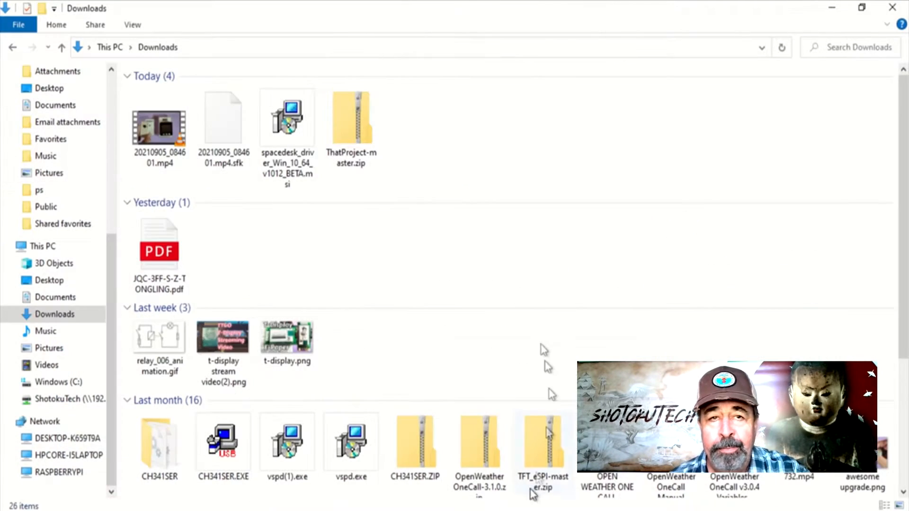
Step: Browse into ThatProject-master.zip and copy the ESP32CAM_Projects folder
double_click(351, 116)
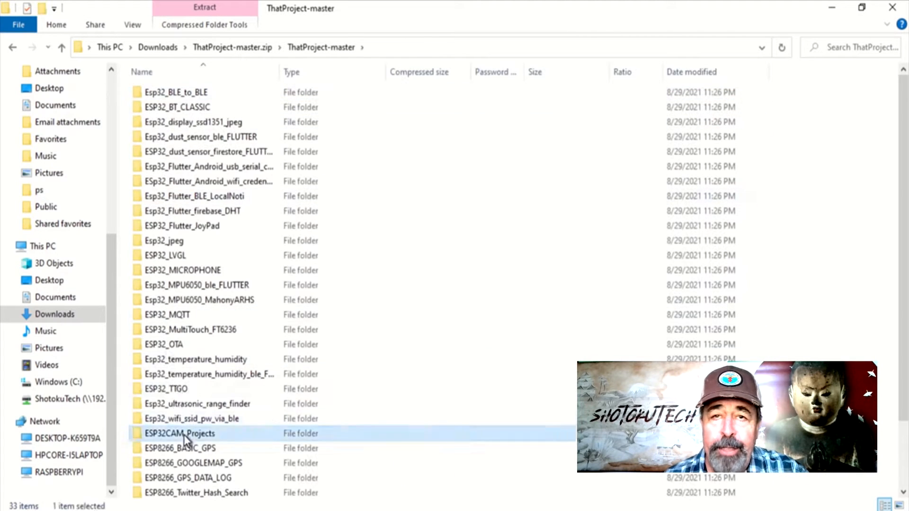
right_click(191, 92)
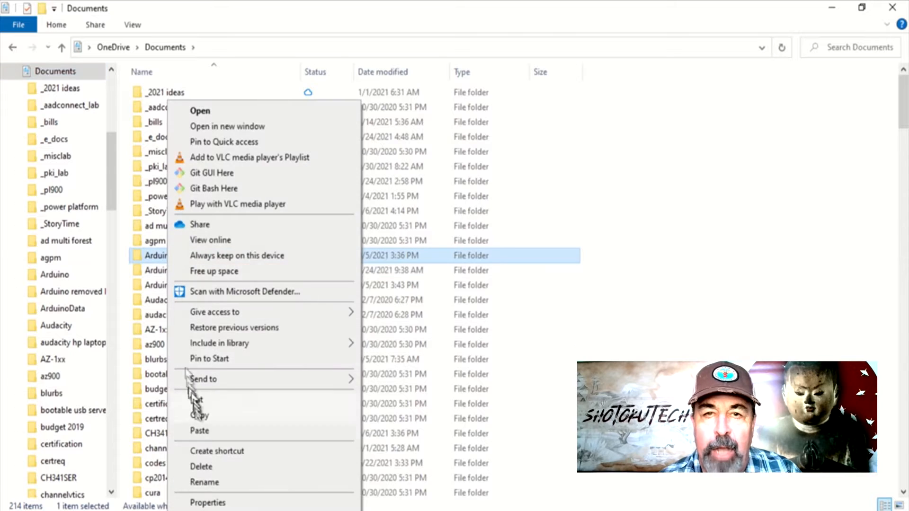
left_click(200, 111)
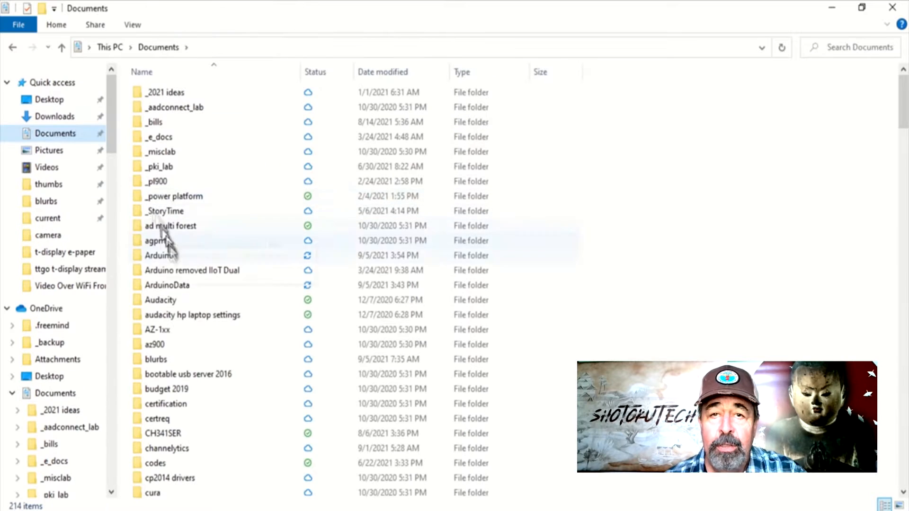
Step: Go to Documents > Arduino and select the ESP32CAM_WiFi_Direct project folder
double_click(161, 255)
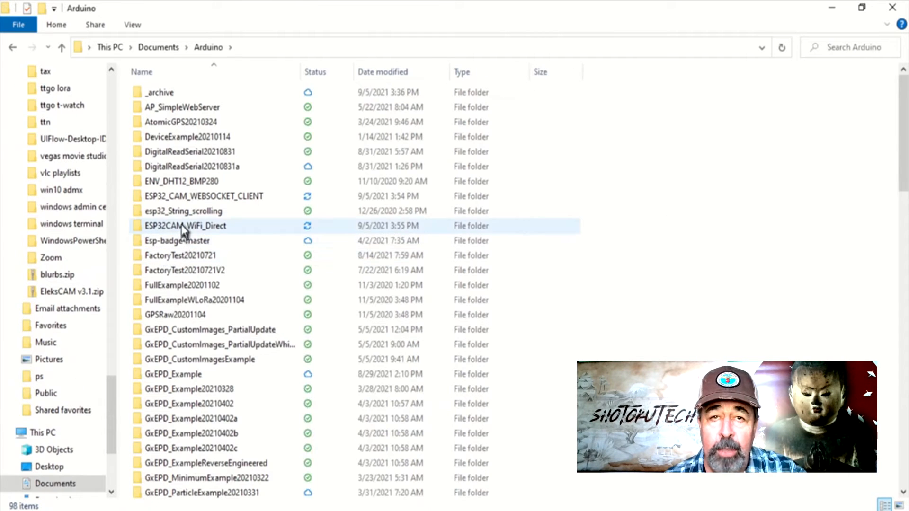
left_click(204, 196)
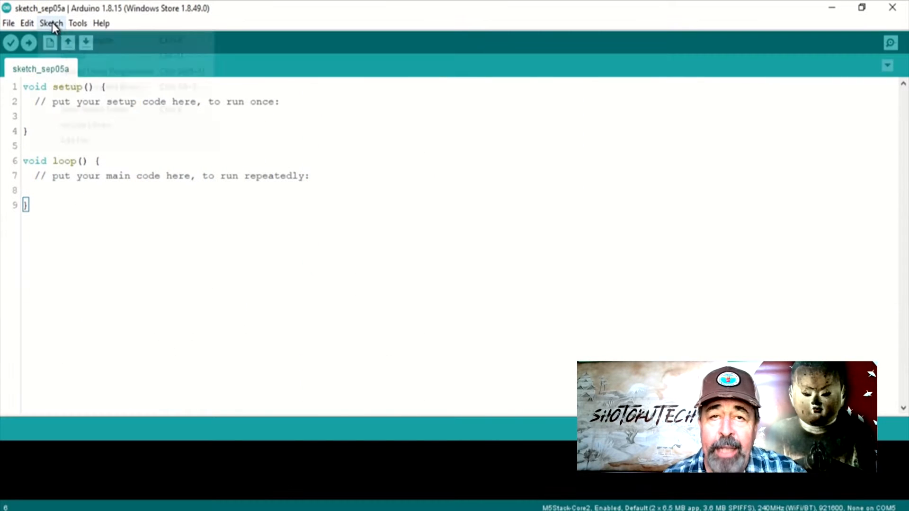
Step: Search Library Manager for websockets, tjpg and tft-espi, confirming each shows INSTALLED
left_click(51, 22)
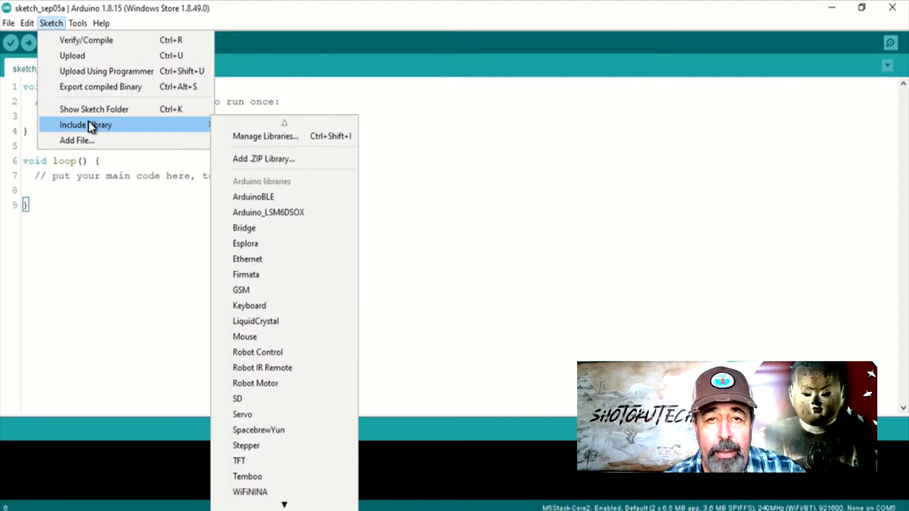
mouse_move(254, 139)
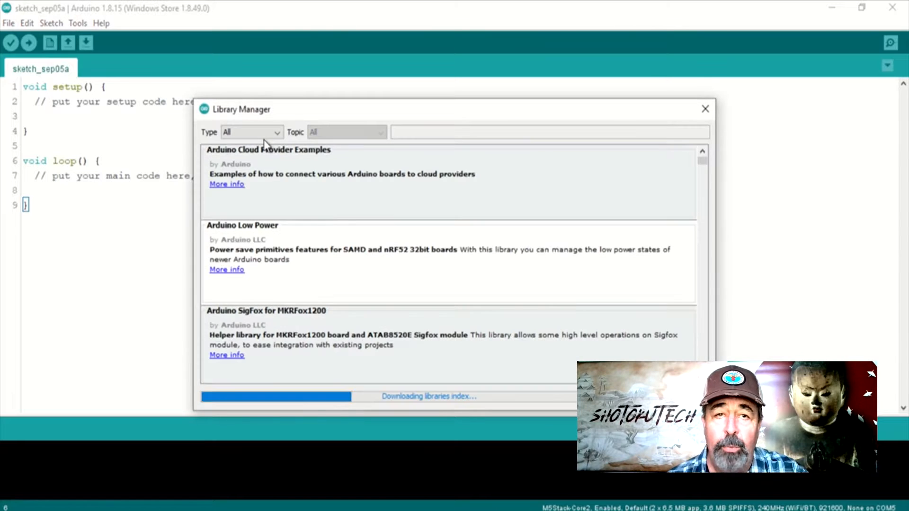
type("websockets")
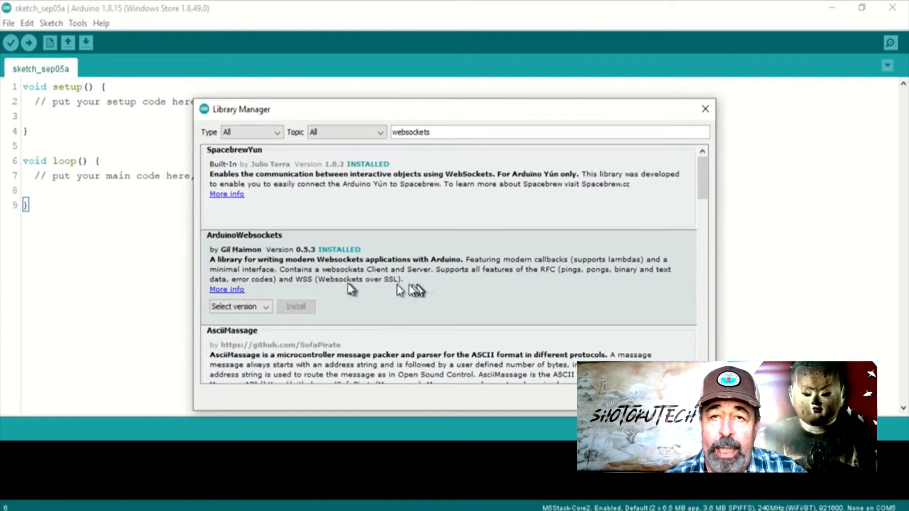
left_click(265, 306)
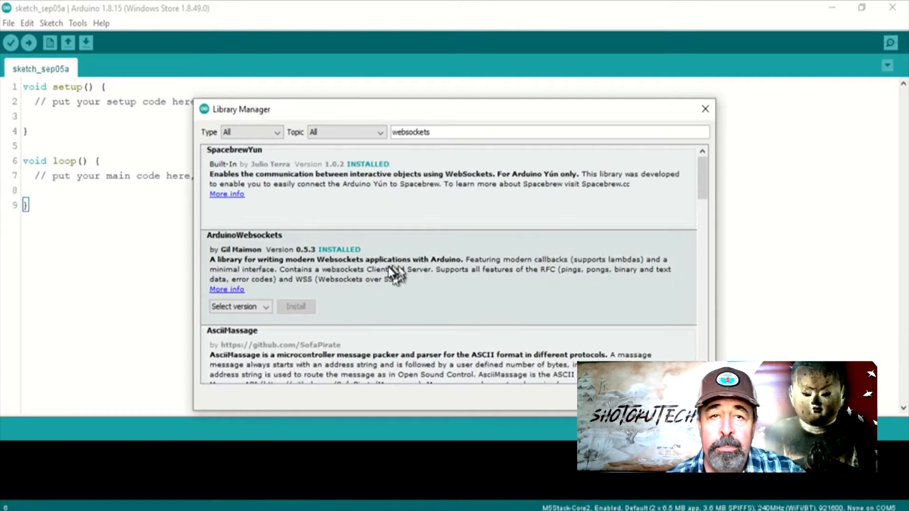
type("tjpg")
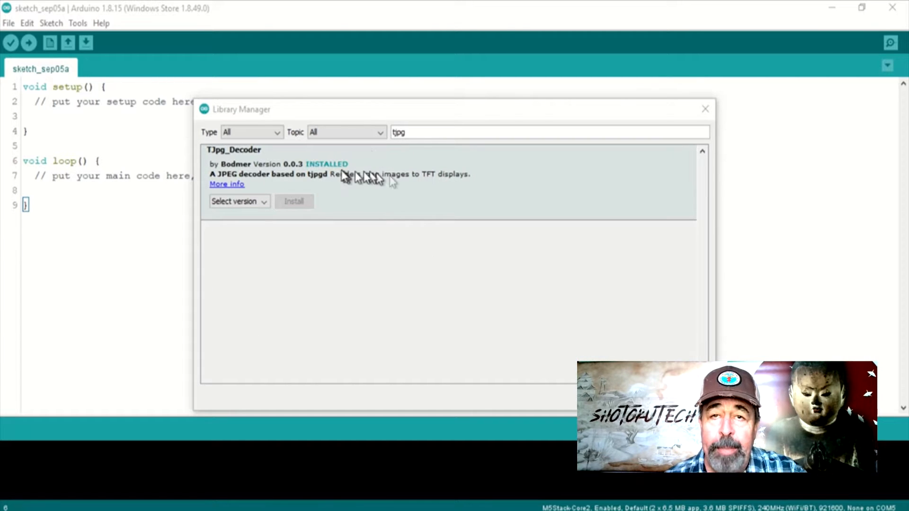
left_click(239, 201)
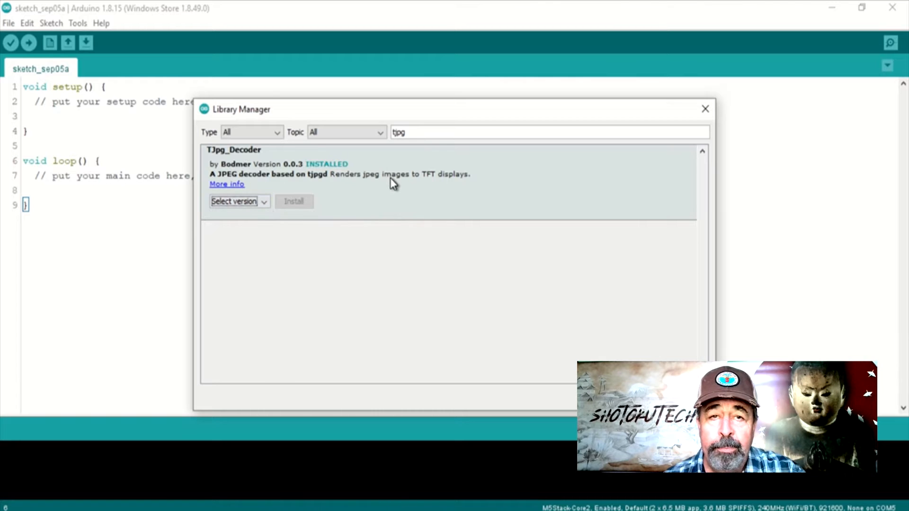
type("tft-espi")
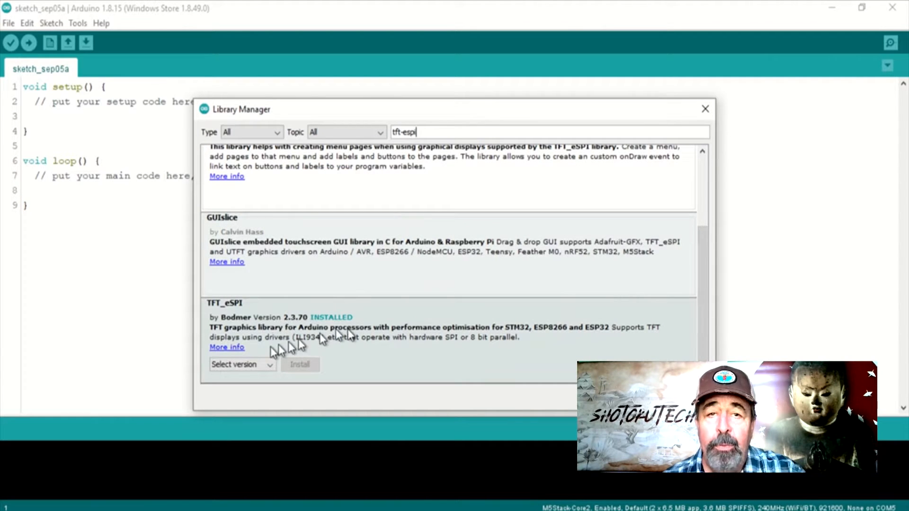
mouse_move(467, 346)
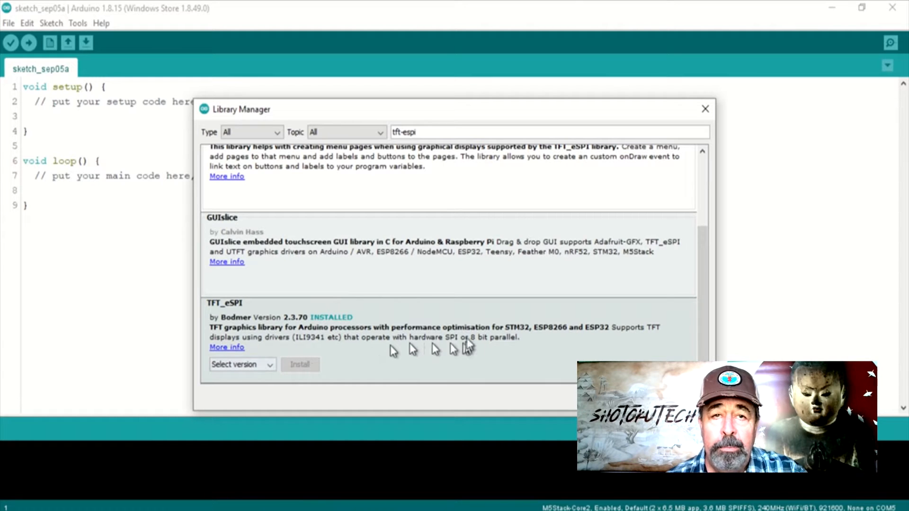
mouse_move(566, 358)
type("button2")
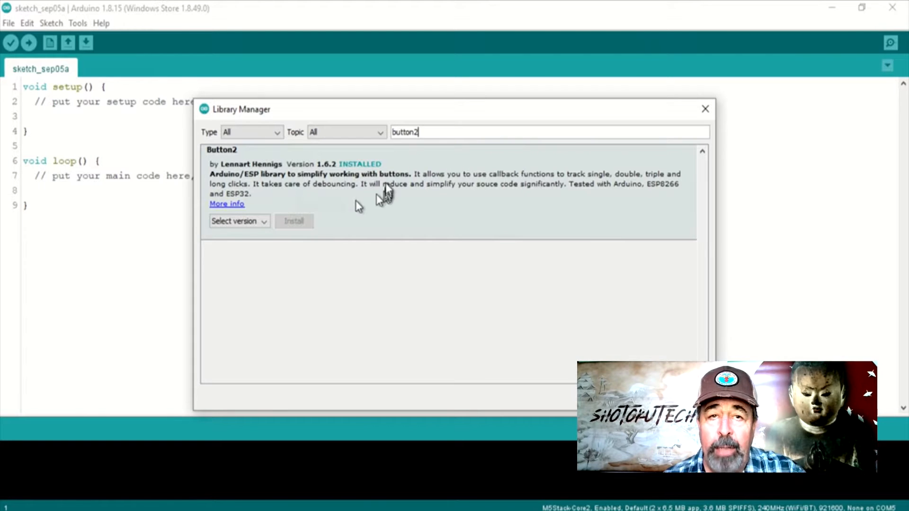
mouse_move(324, 192)
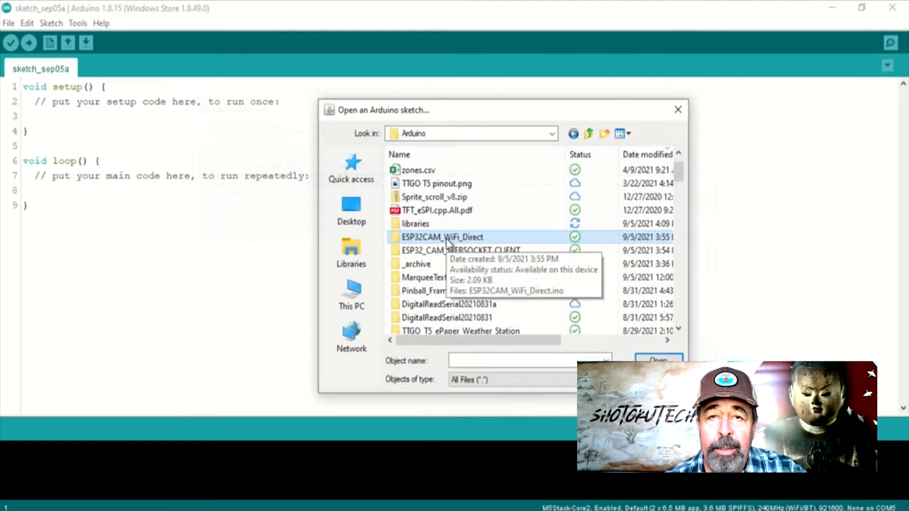
Step: Load ESP32CAM_WiFi_Direct.ino, maximize the sketch window and scroll to the pin defines
double_click(442, 237)
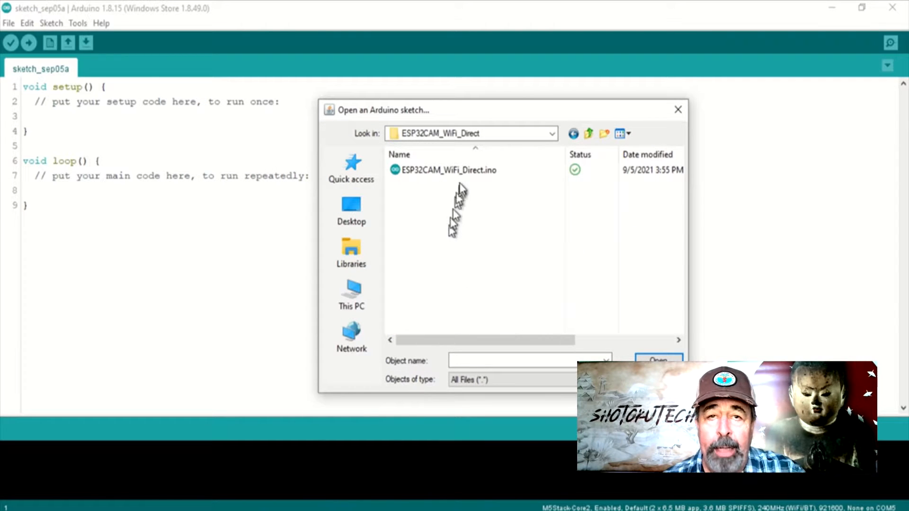
double_click(448, 170)
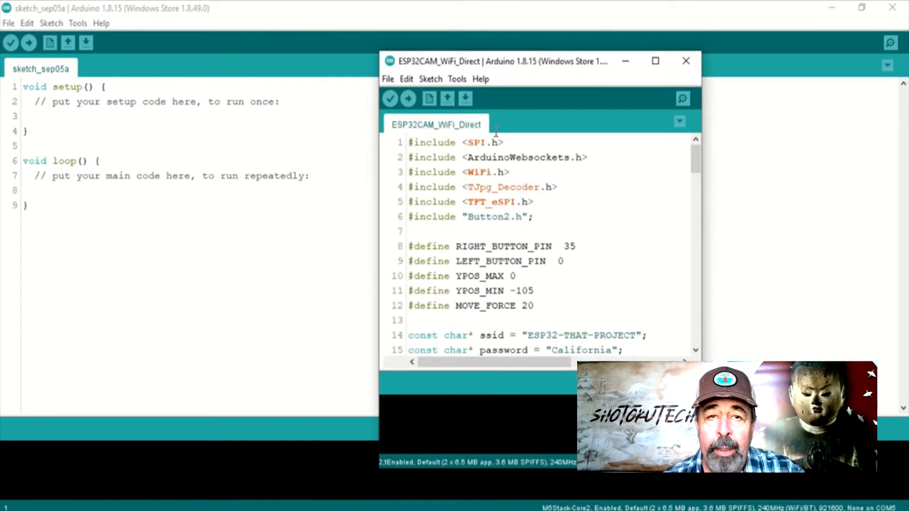
left_click(655, 60)
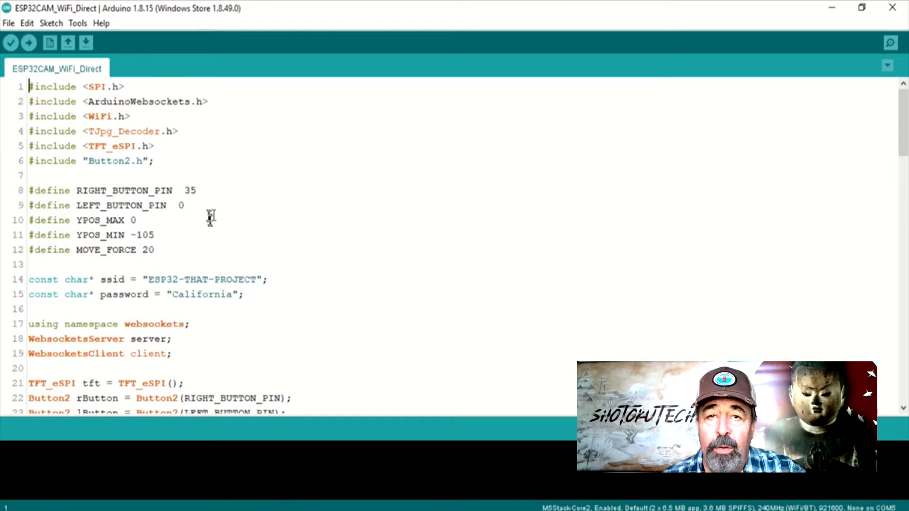
left_click(183, 205)
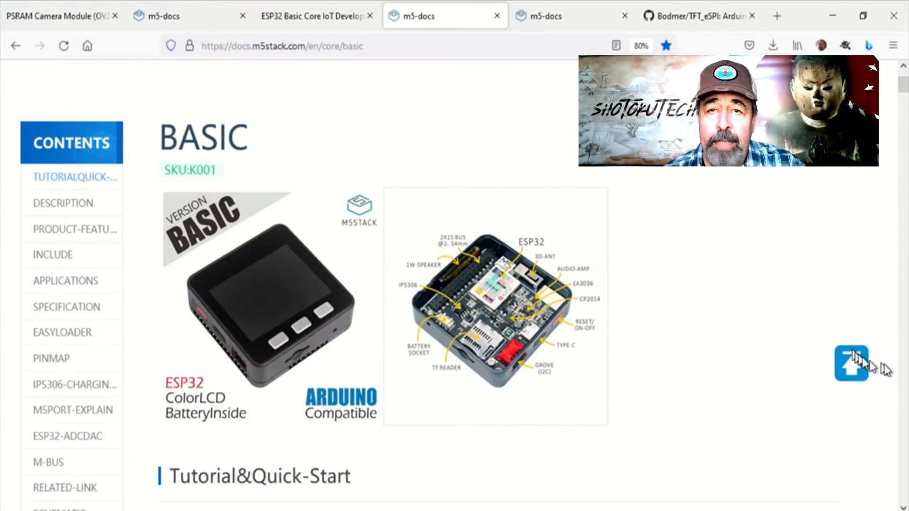
scroll("down", 3)
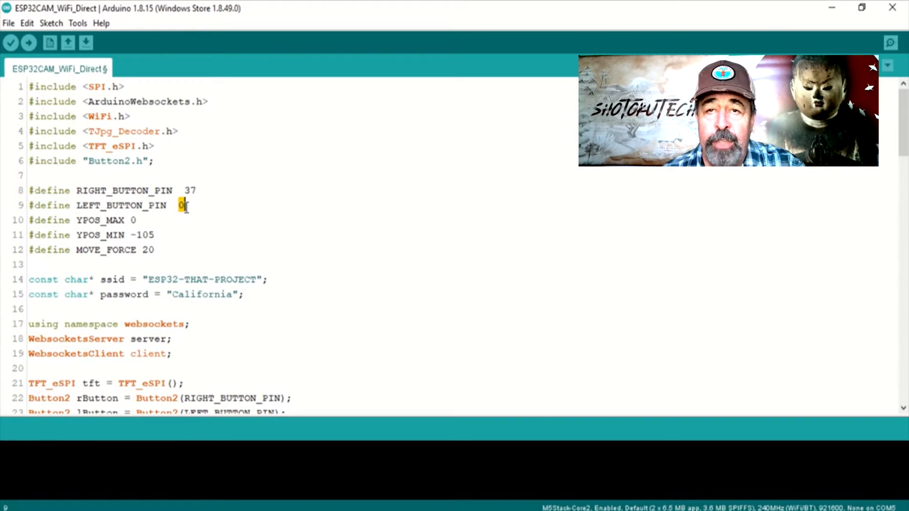
Step: Set RIGHT_BUTTON_PIN to 37 and LEFT_BUTTON_PIN to 39 in the #define lines
type("39")
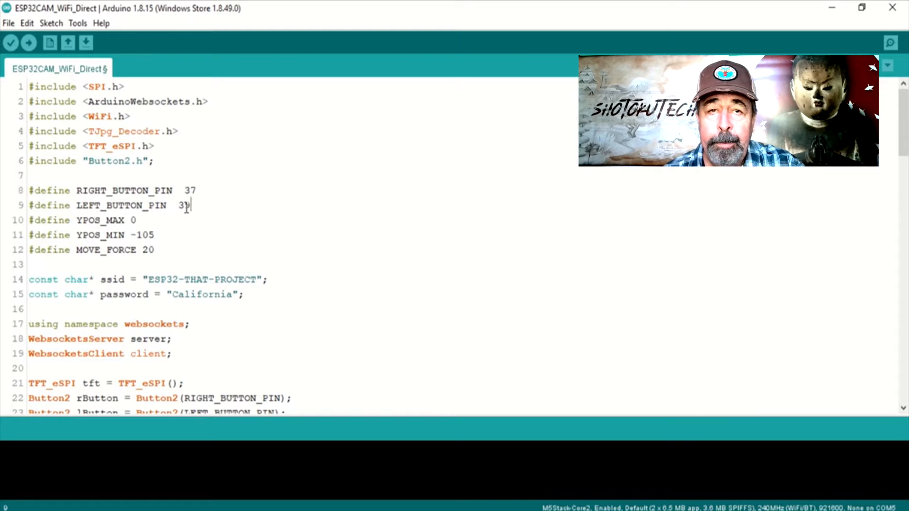
left_click(28, 42)
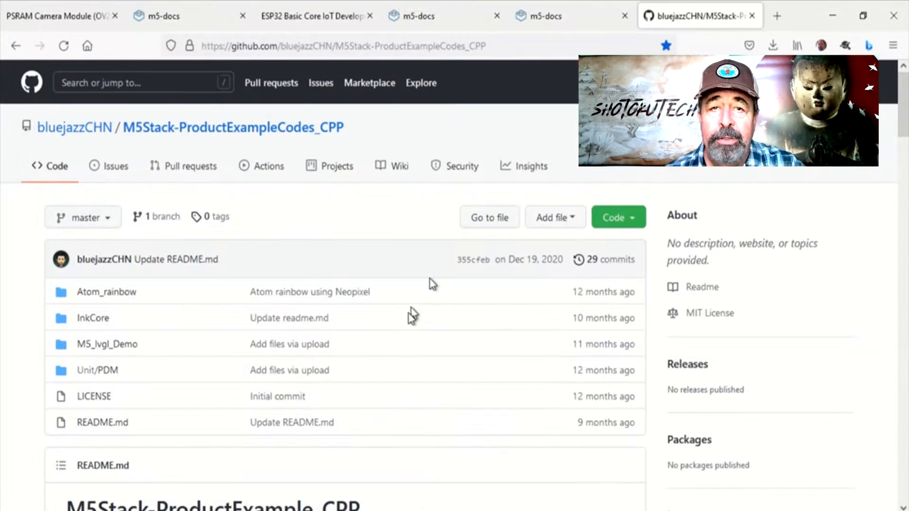
Step: Scroll the README down to the 'TFT_eSPI on M5Stack Core2' instructions
scroll("down", 3)
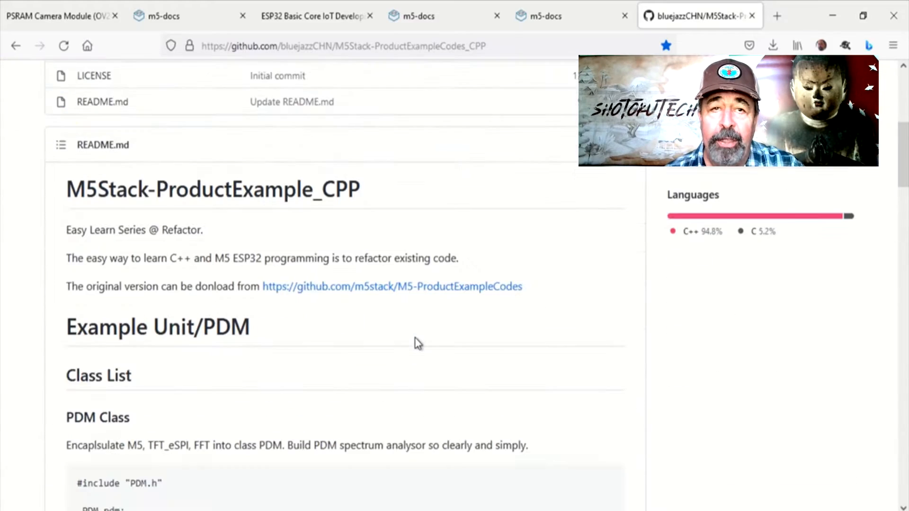
scroll("down", 3)
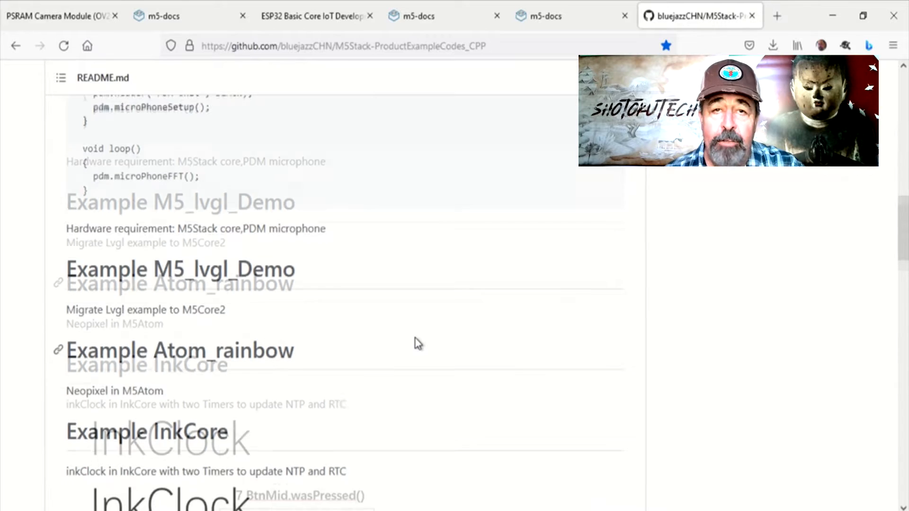
scroll("down", 3)
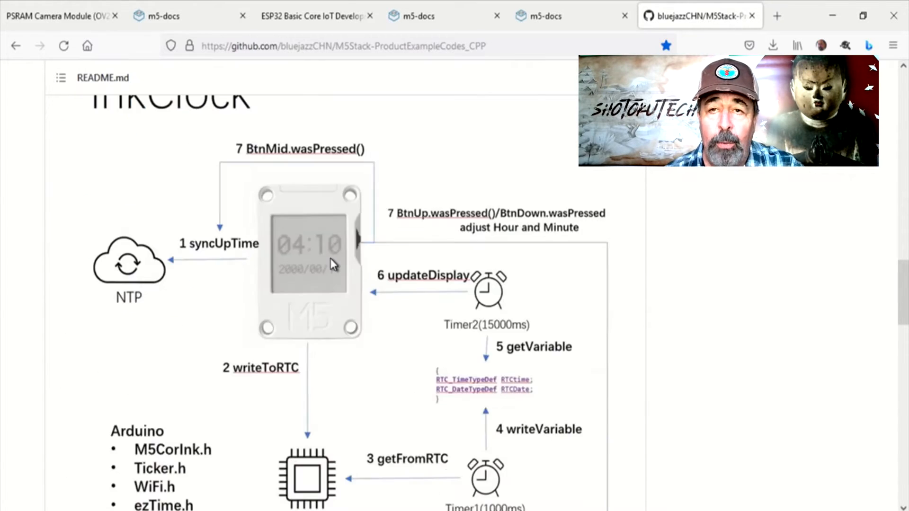
scroll("down", 3)
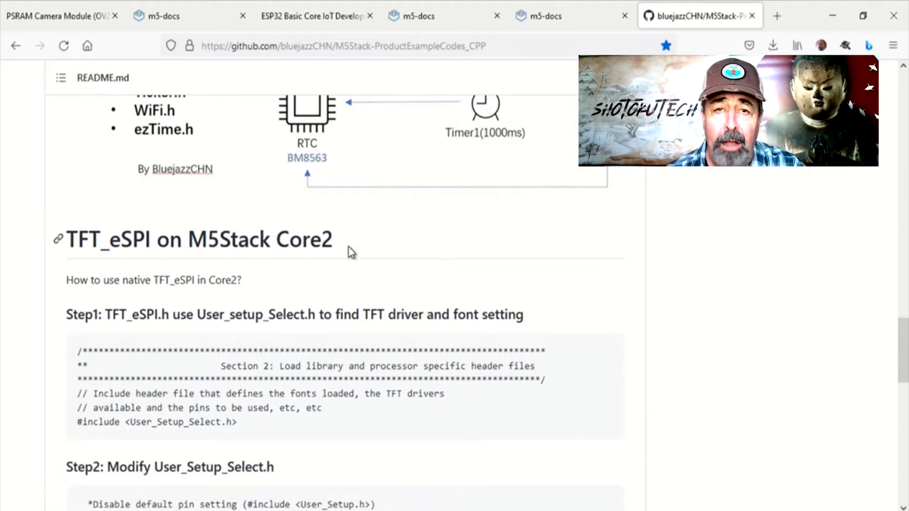
double_click(304, 238)
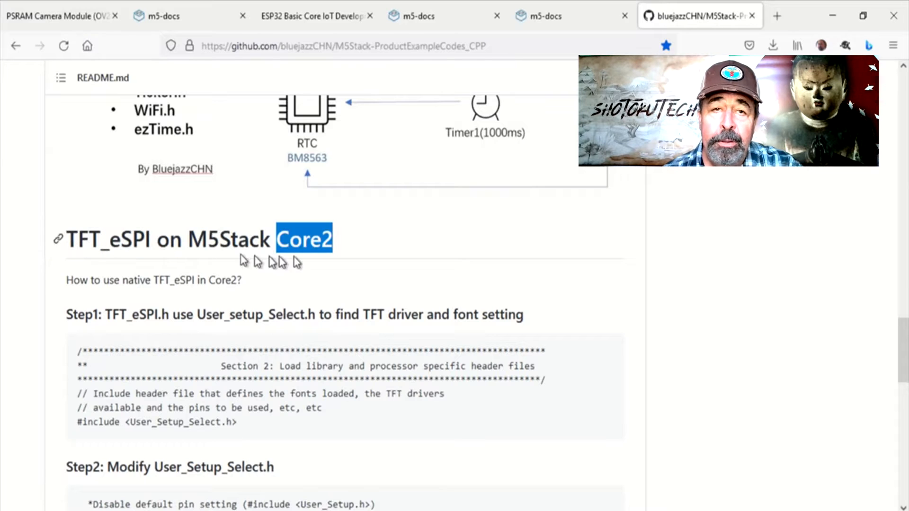
scroll("down", 3)
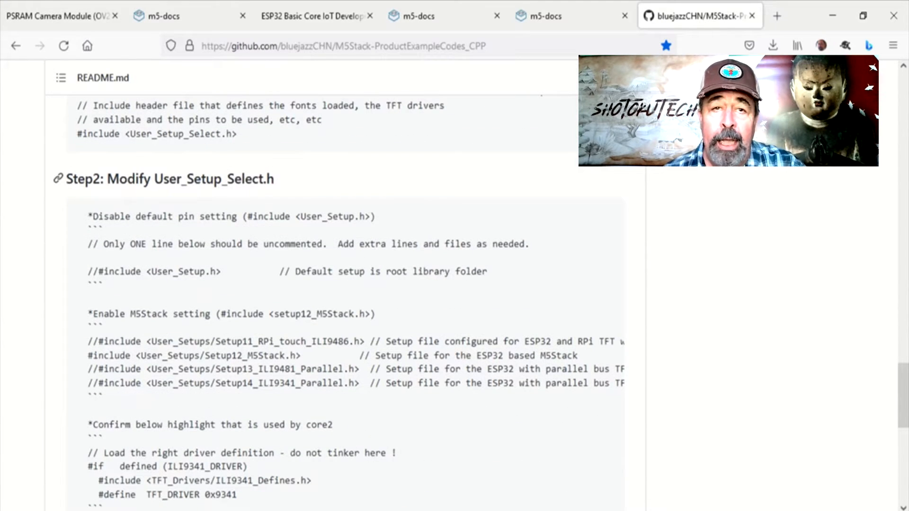
Step: Edit User_Setup_Select.h from the TFT_eSPI library folder with Notepad++
double_click(177, 179)
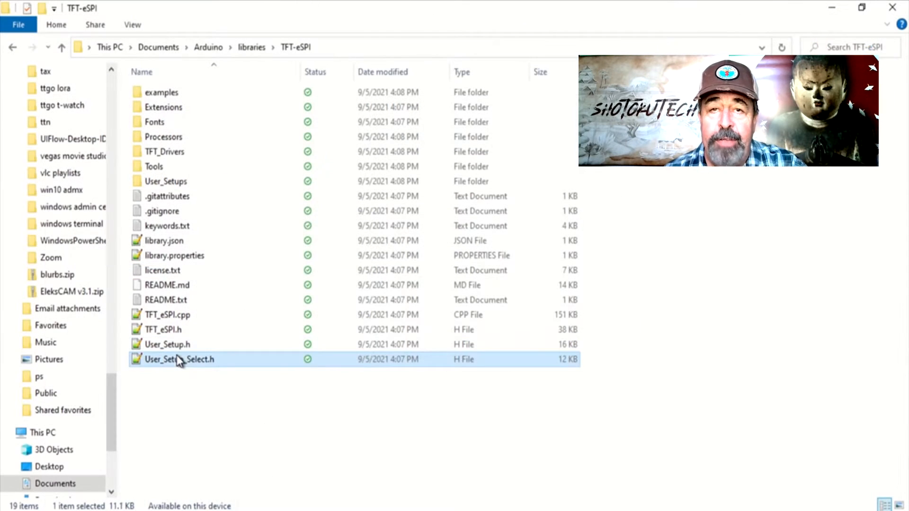
right_click(179, 359)
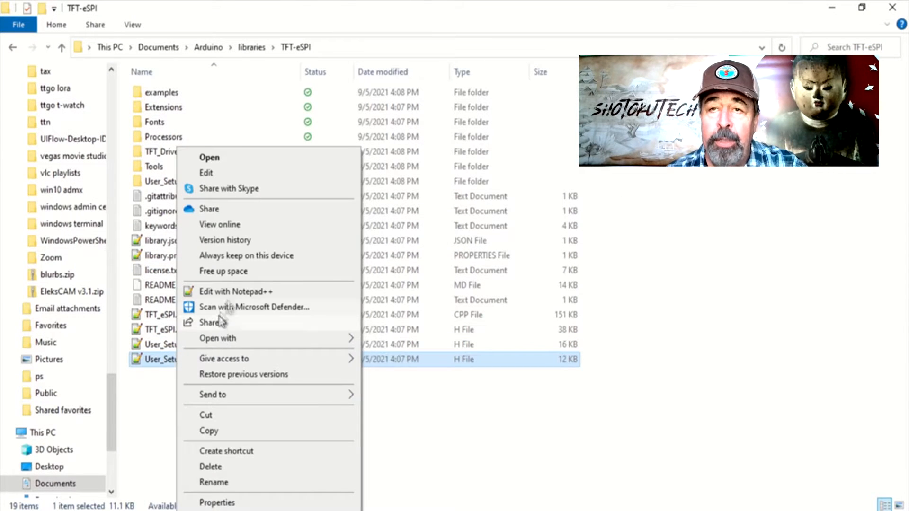
left_click(236, 291)
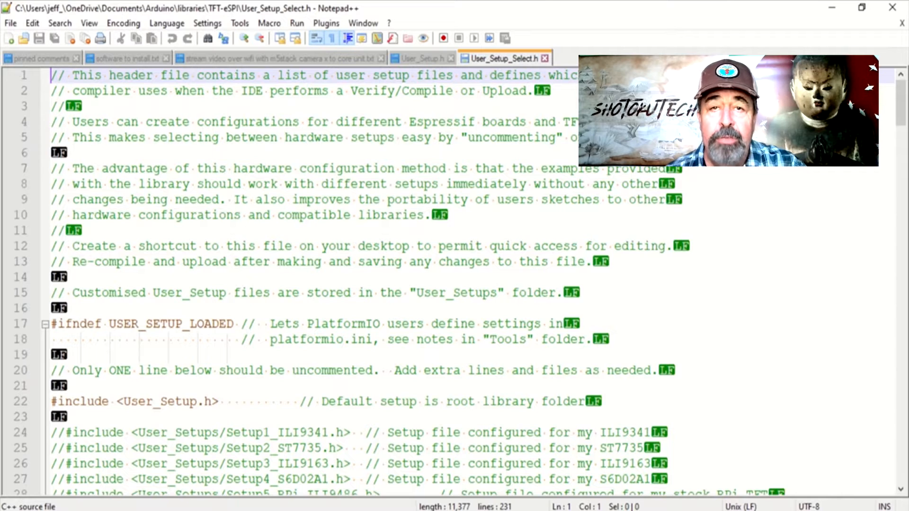
Step: Scroll User_Setup_Select.h to the User_Setup.h and Setup12_M5Stack.h include lines
scroll("down", 3)
type("//")
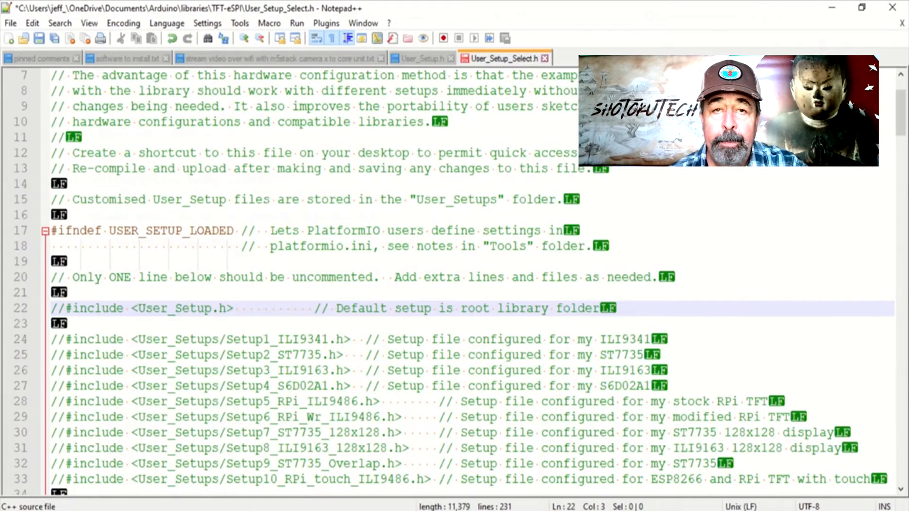
scroll("down", 3)
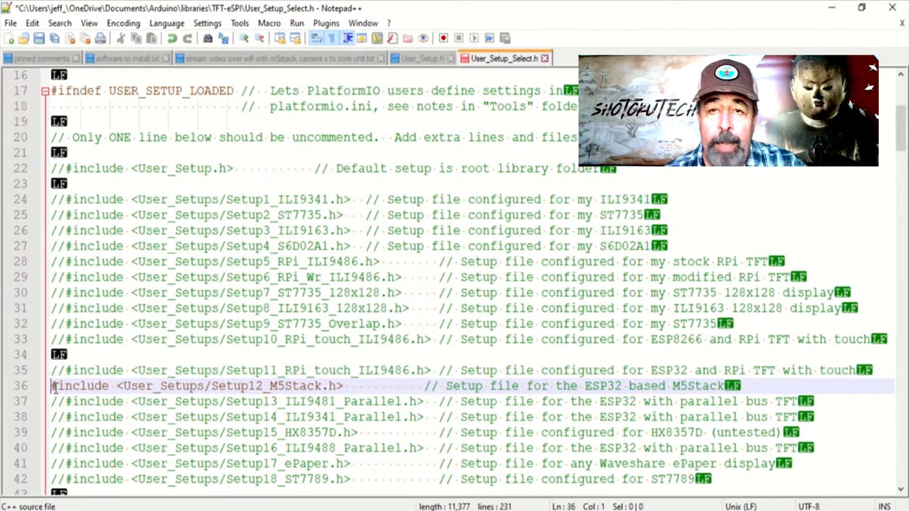
scroll("down", 3)
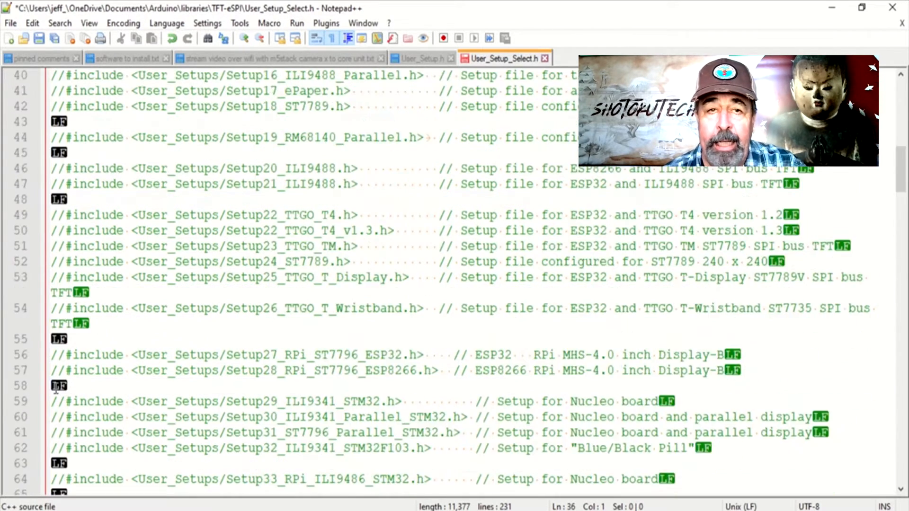
scroll("down", 3)
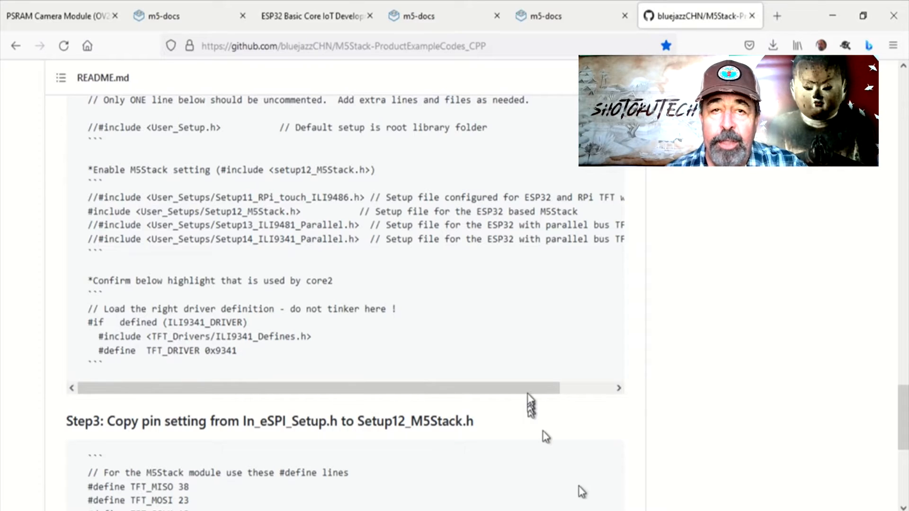
Step: Scroll the README to Step 3 about copying pin settings into Setup12_M5Stack.h
scroll("down", 3)
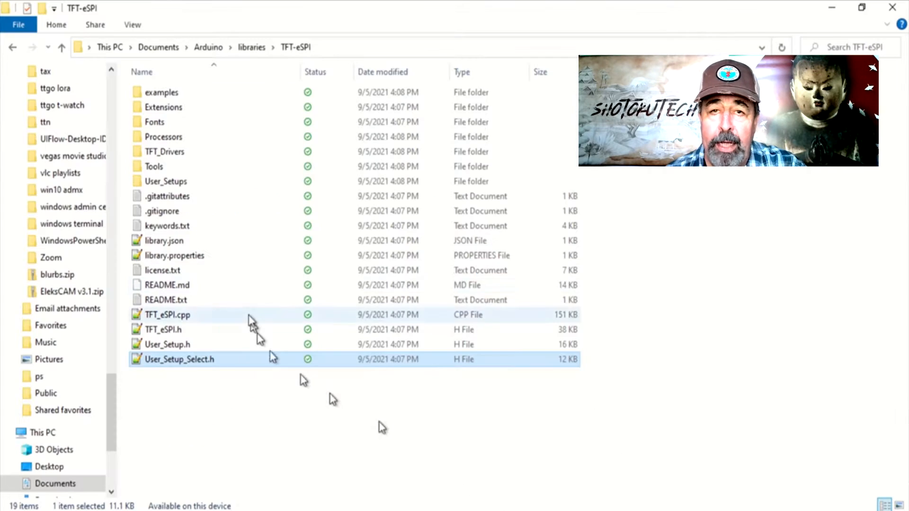
Step: Open Setup12_M5Stack.h from the TFT_eSPI User_Setups folder in Notepad++
left_click(165, 182)
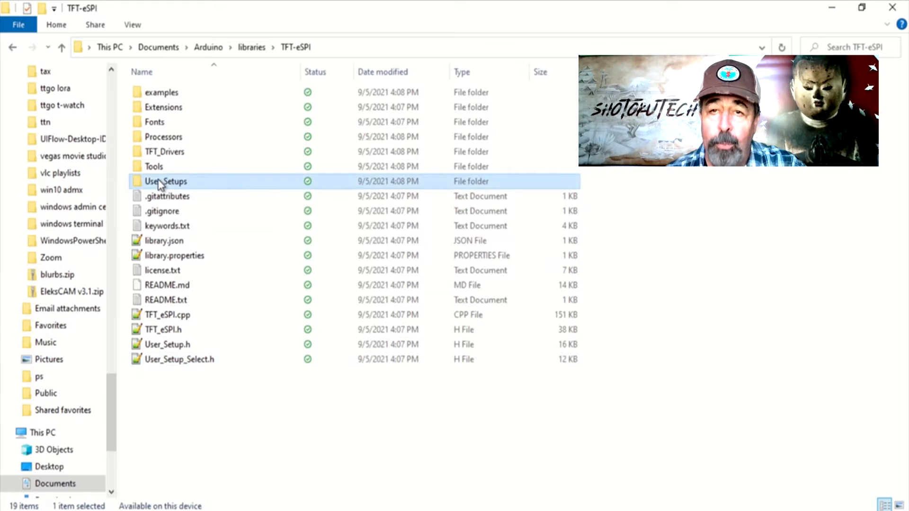
double_click(165, 181)
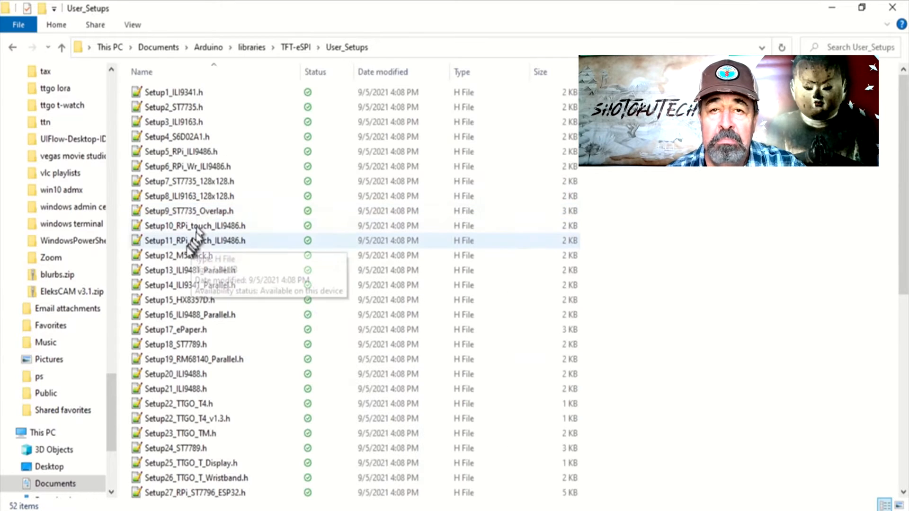
double_click(177, 255)
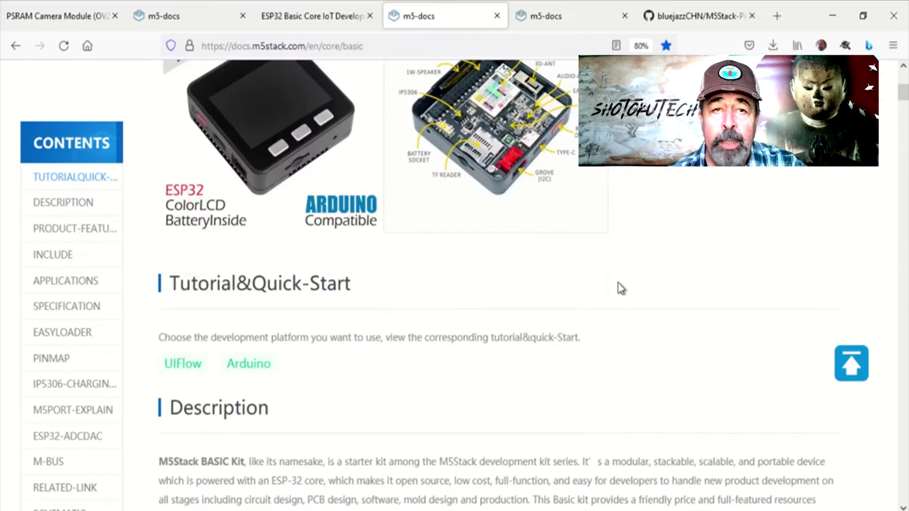
Step: Set TFT_MOSI to 23 in Setup12_M5Stack.h and check TFT_CS against the M5Stack pin map
scroll("down", 3)
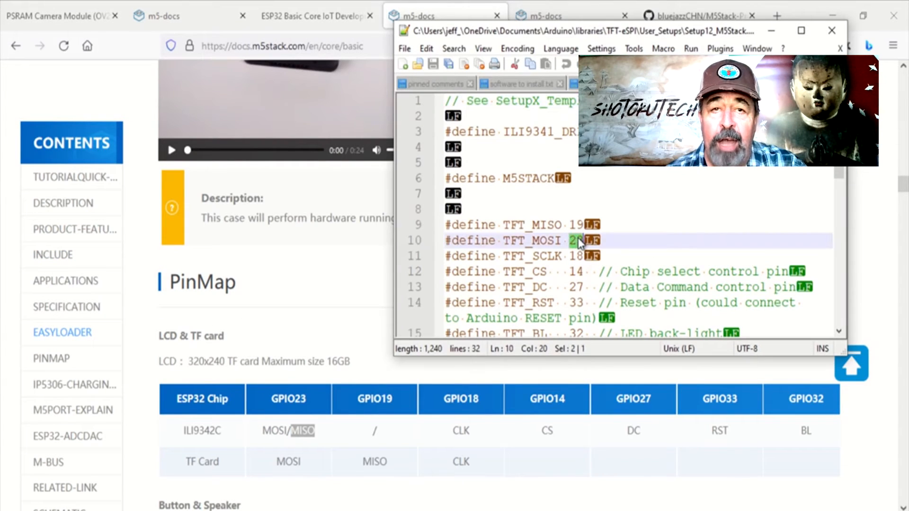
type("3")
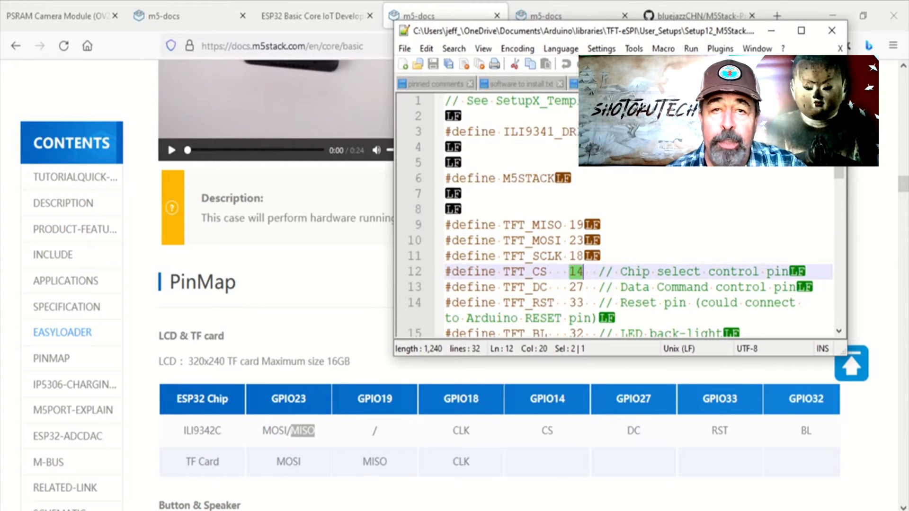
left_click(575, 287)
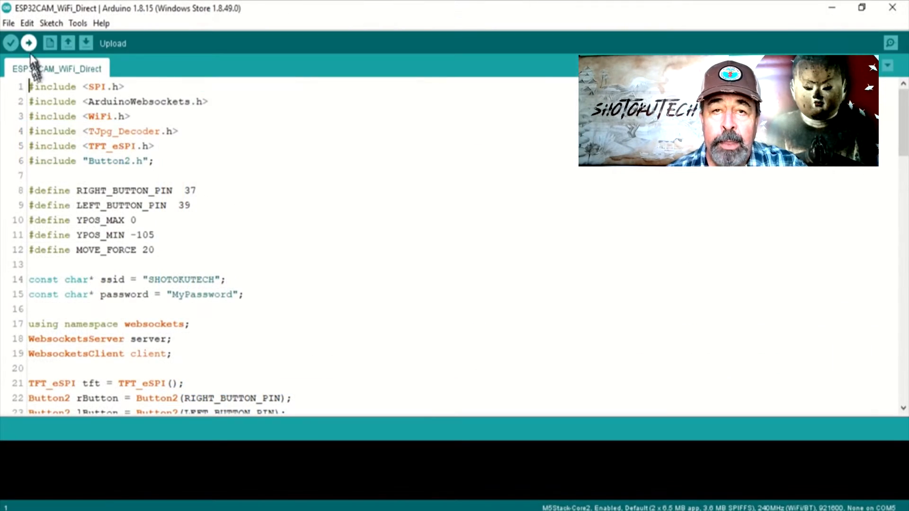
Step: Upload the ESP32CAM_WiFi_Direct sketch to the M5Stack Core2
left_click(28, 42)
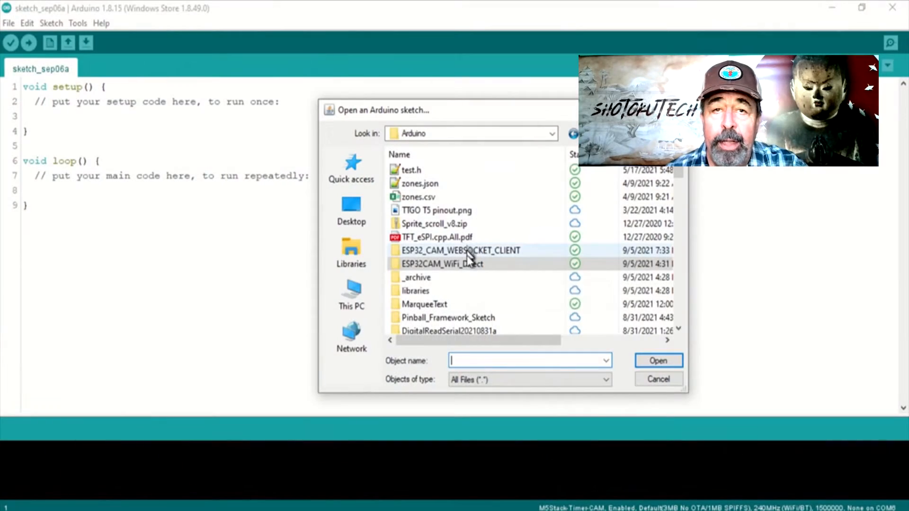
Step: Open the ESP32_CAM_WEBSOCKET_CLIENT sketch and review camera_pins.h pin definitions
double_click(461, 250)
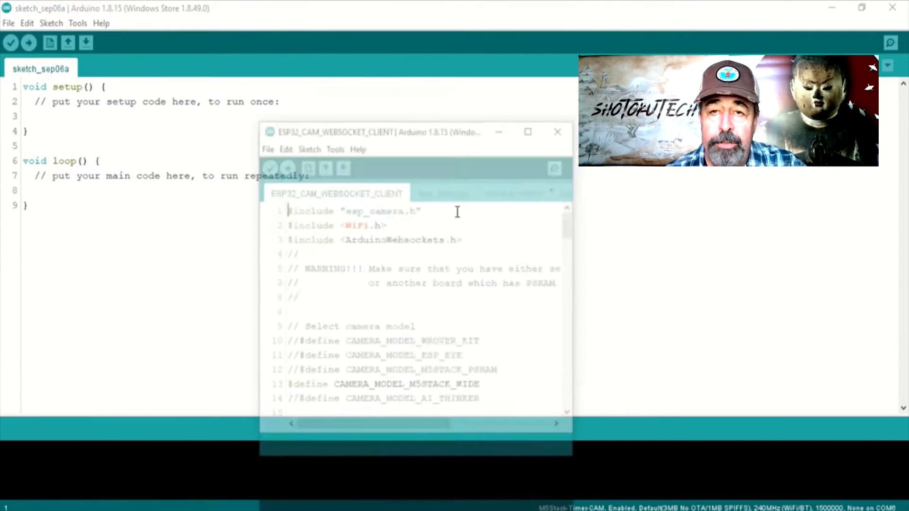
left_click(527, 132)
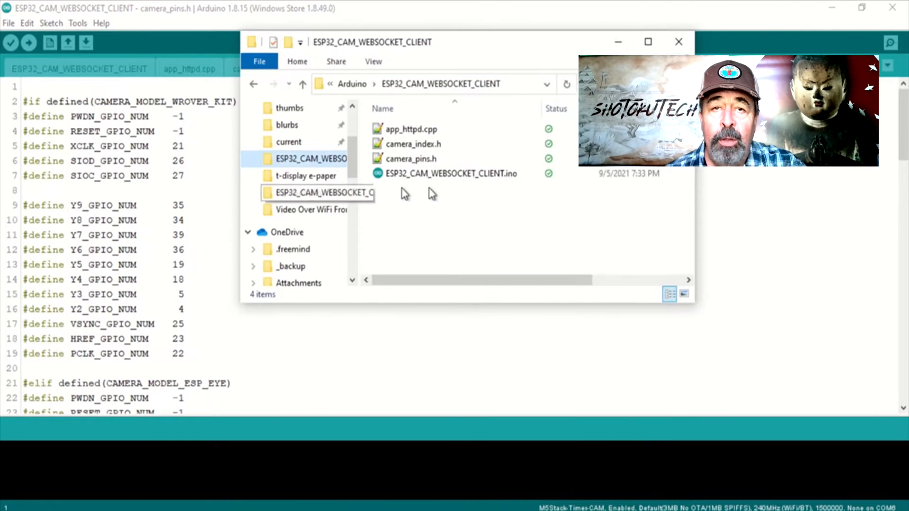
double_click(411, 158)
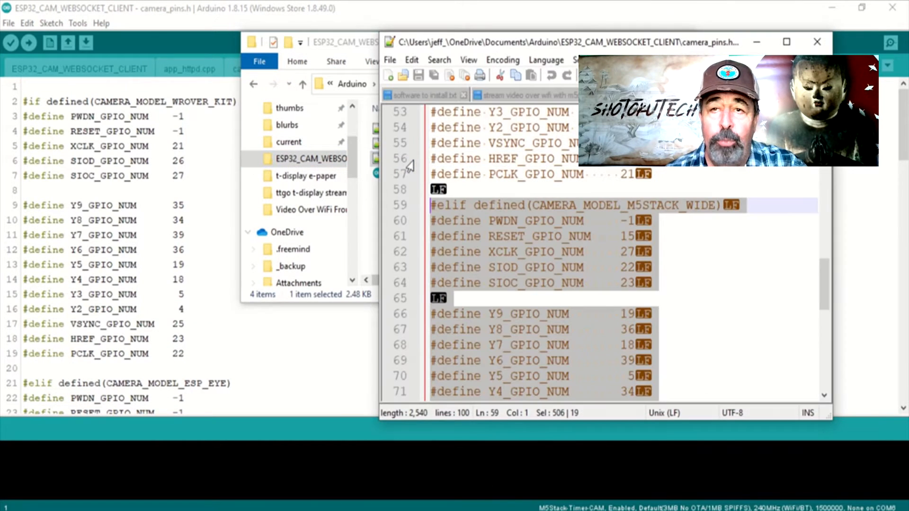
scroll("up", 3)
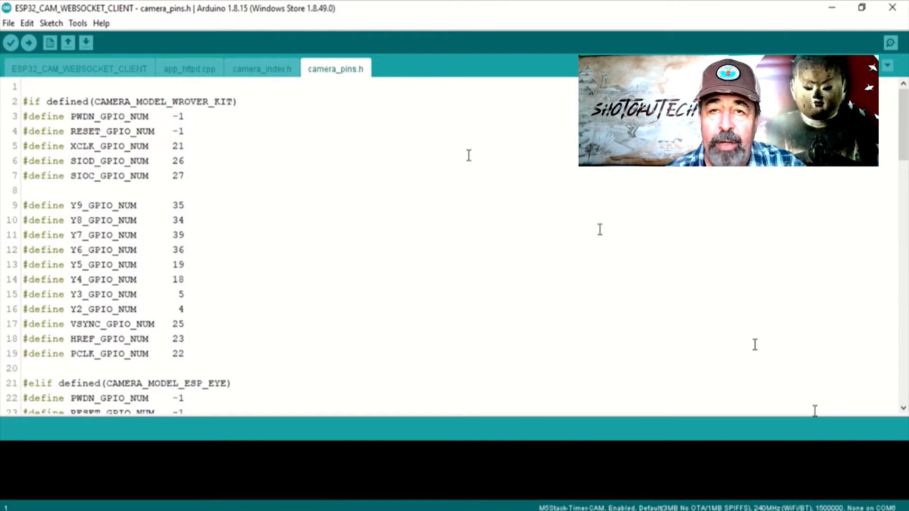
Step: Select M5Stack-Timer-CAM as the board for the WebSocket client sketch
left_click(78, 68)
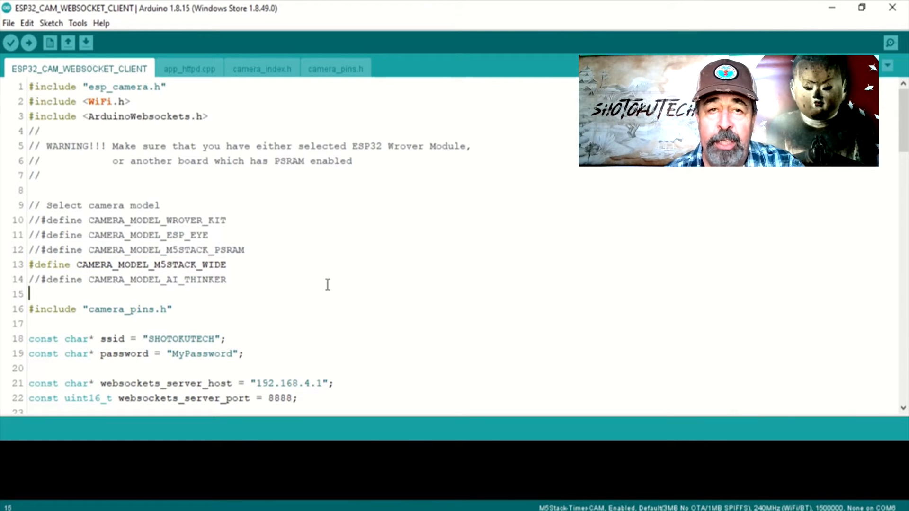
left_click(77, 23)
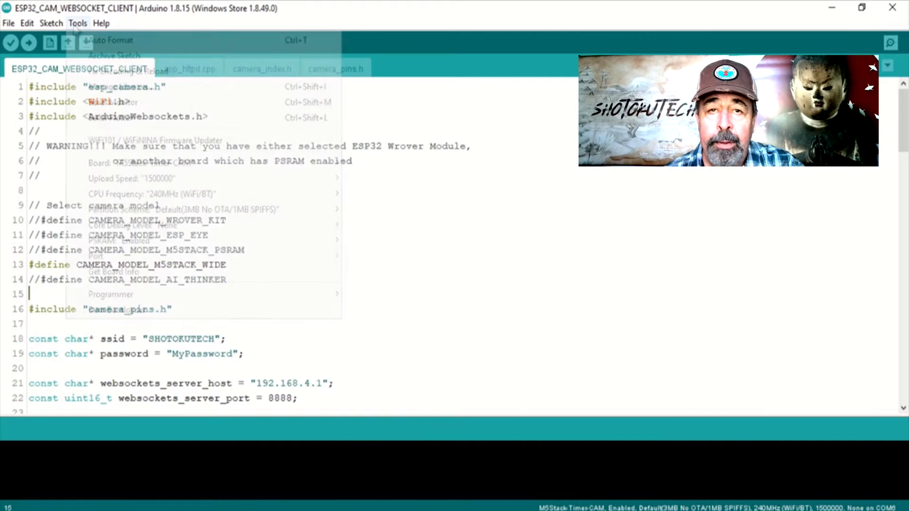
mouse_move(393, 242)
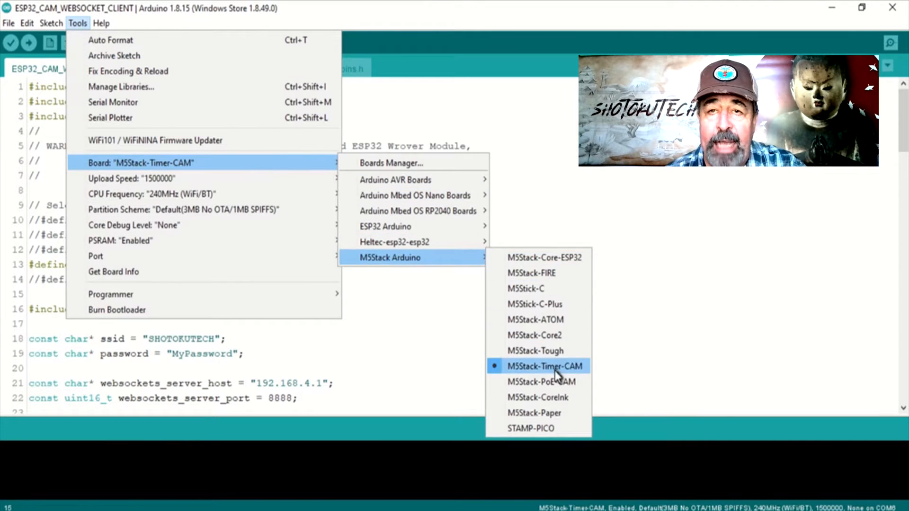
left_click(544, 366)
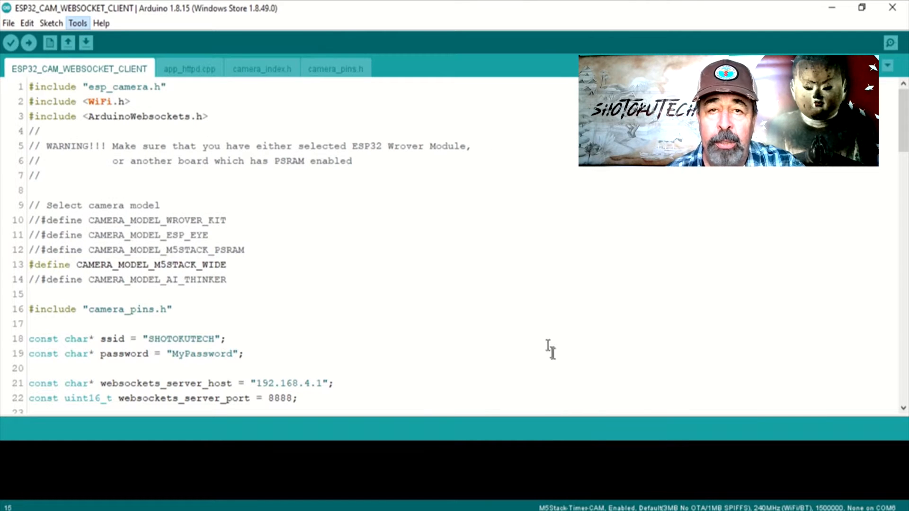
mouse_move(545, 344)
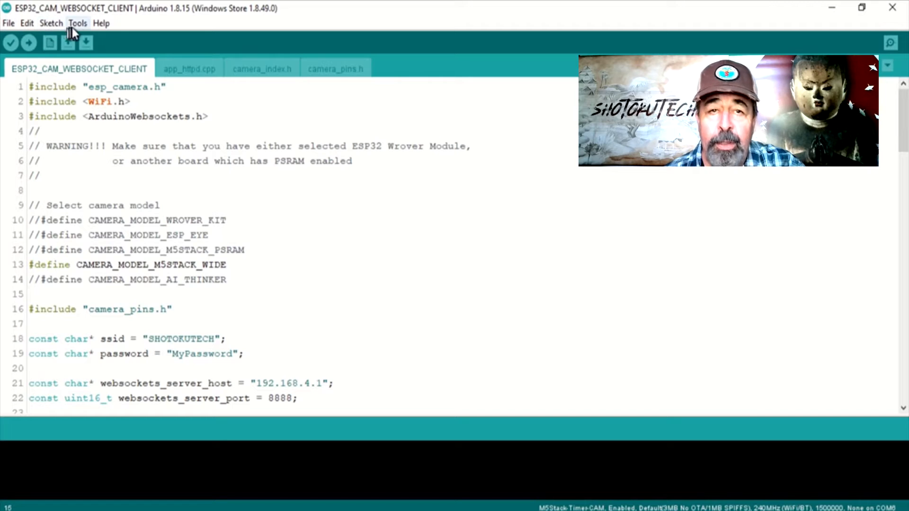
Step: Set the port to COM6 and upload the WebSocket client sketch to the camera
left_click(77, 23)
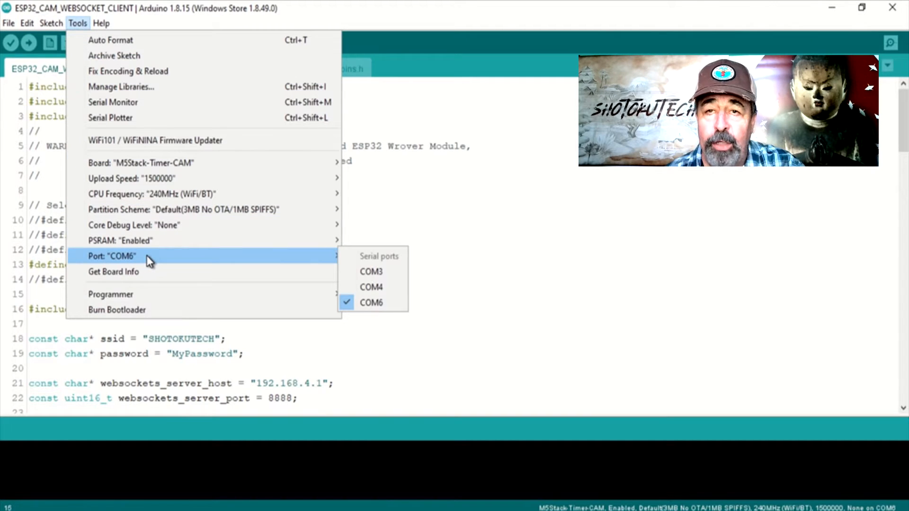
left_click(371, 302)
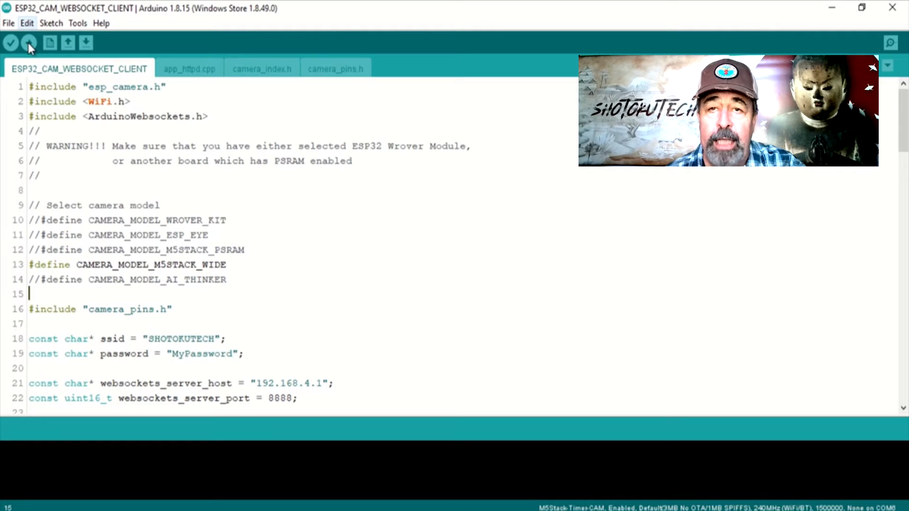
left_click(29, 43)
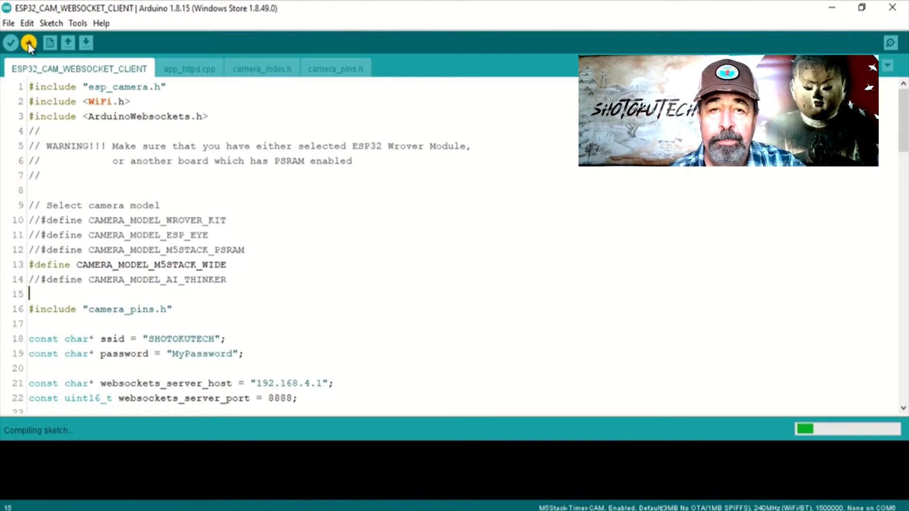